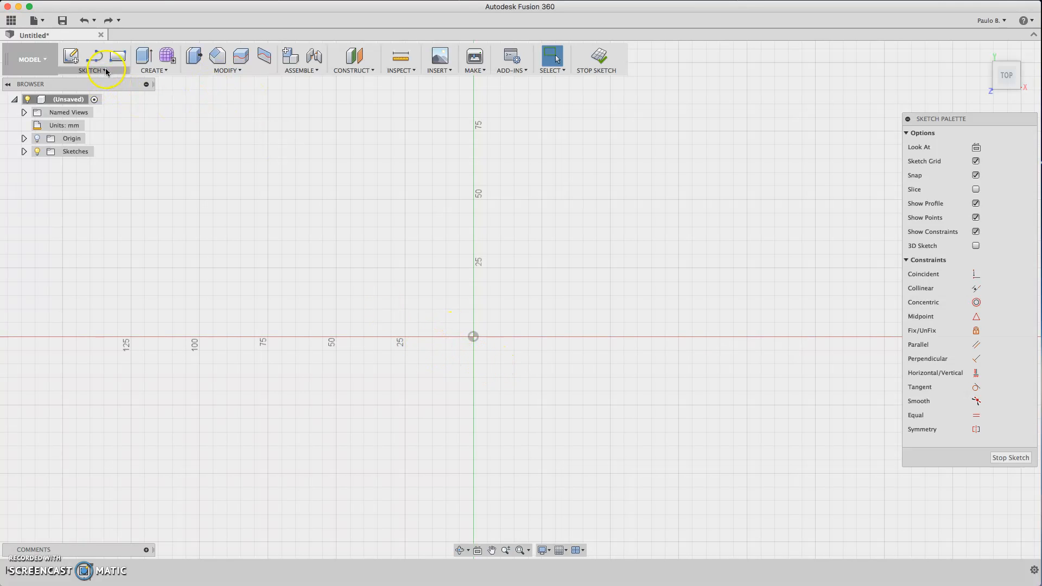
# Draw a center rectangle at the origin, 40 mm wide and 40 mm tall
pyautogui.click(91, 59)
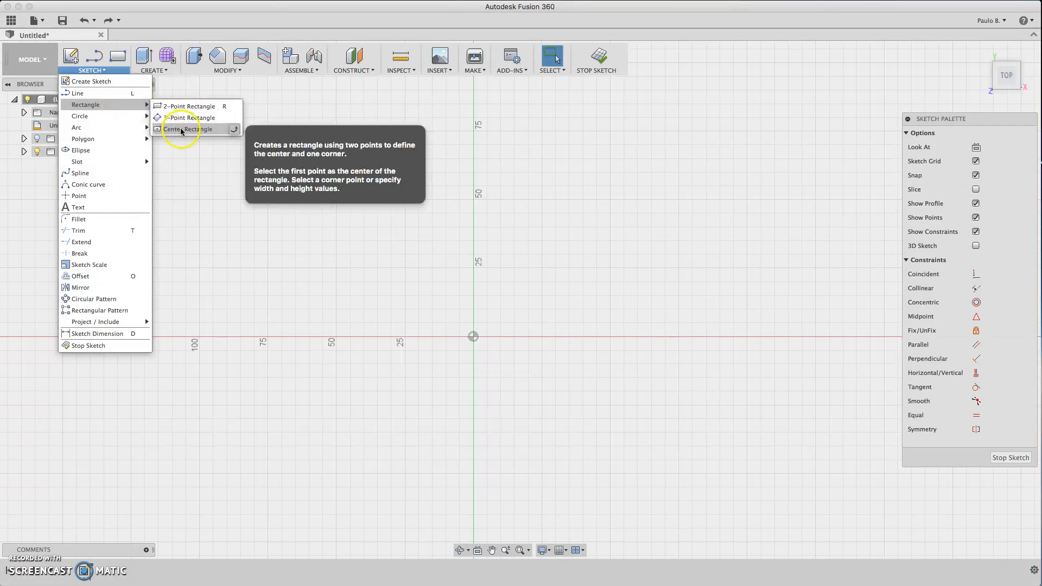
pyautogui.click(184, 129)
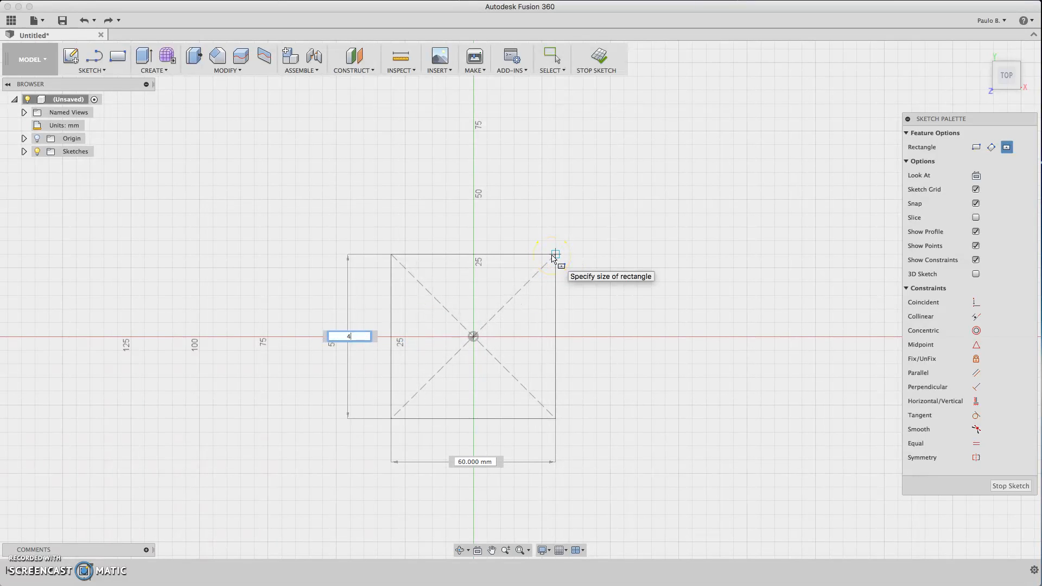
pyautogui.write('40 mm')
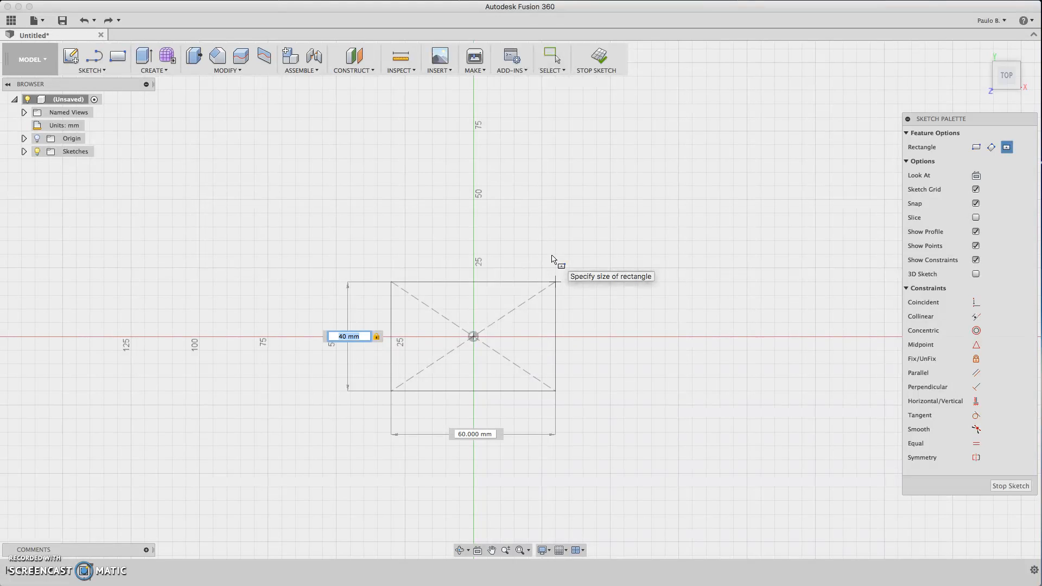
pyautogui.write('40.00')
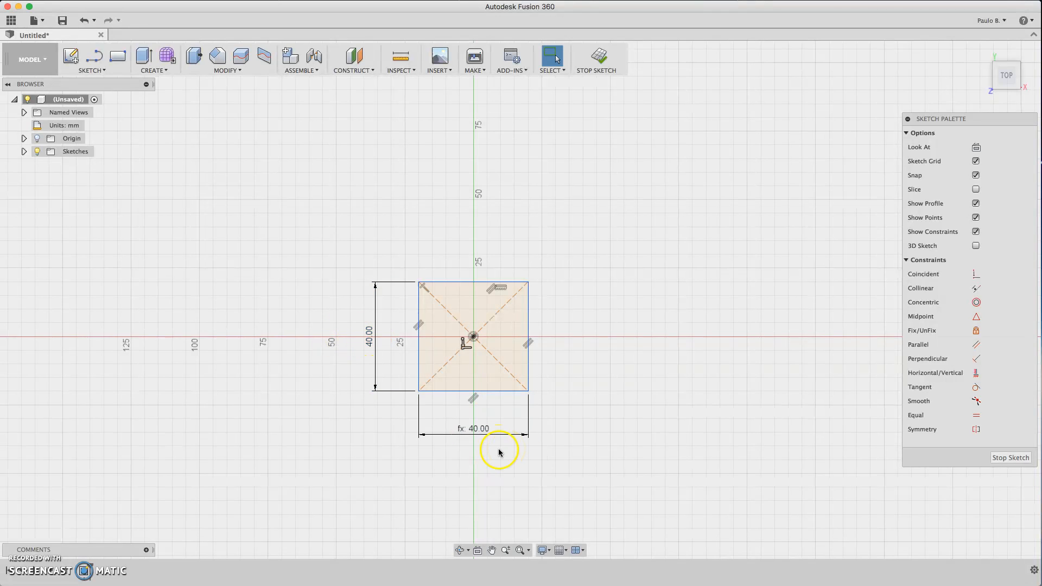
pyautogui.moveTo(525, 318)
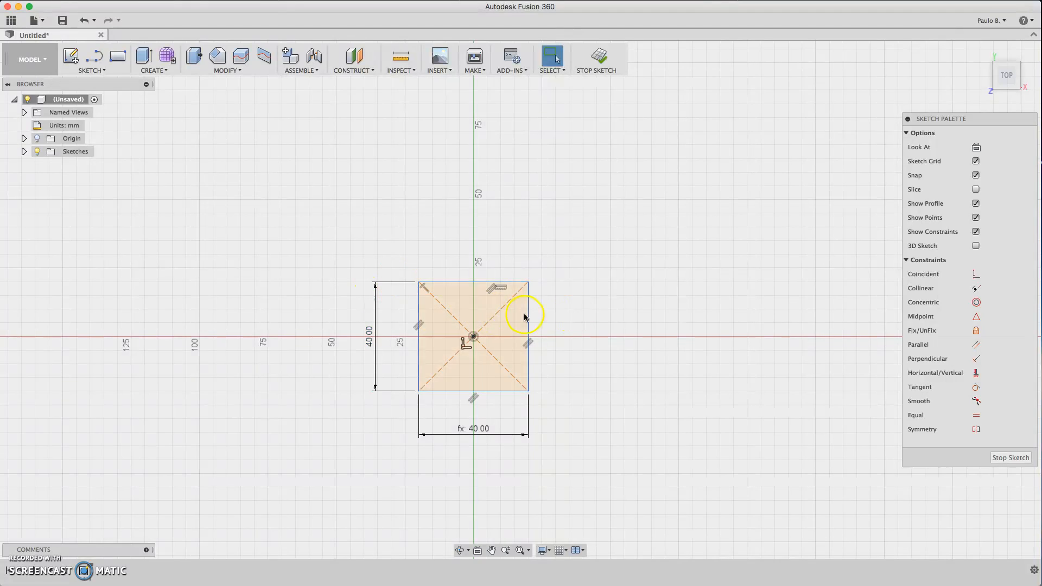
pyautogui.moveTo(505, 357)
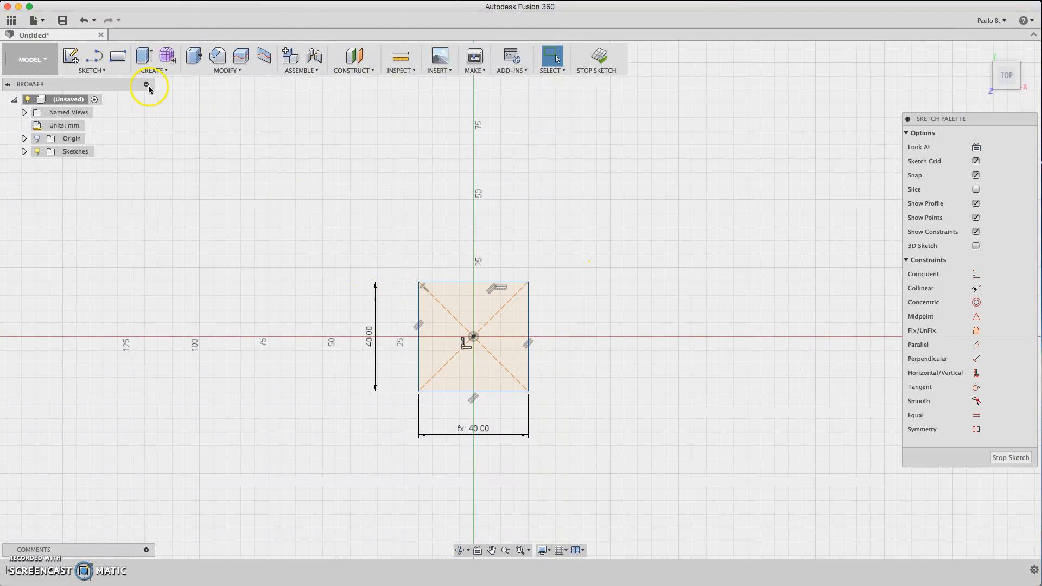
# Draw a 32 × 32 mm center rectangle inside the outline and select its edges to make them construction
pyautogui.click(92, 59)
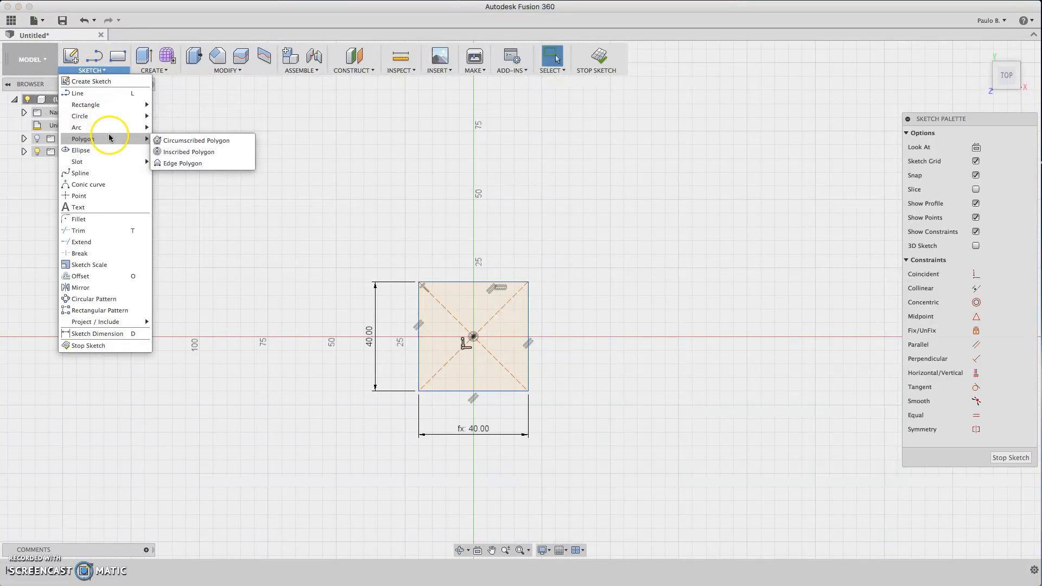
pyautogui.moveTo(92, 104)
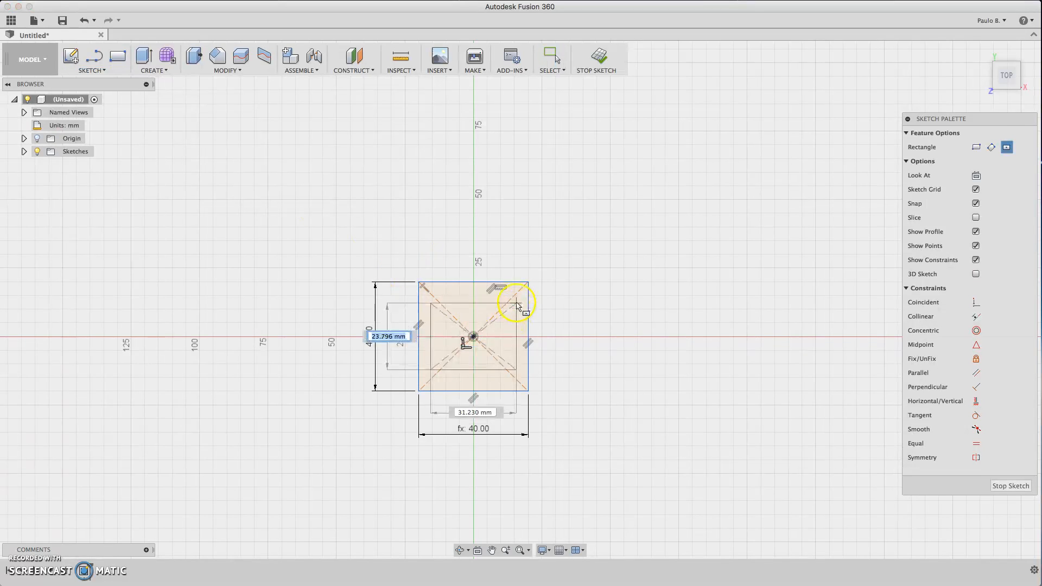
pyautogui.write('32')
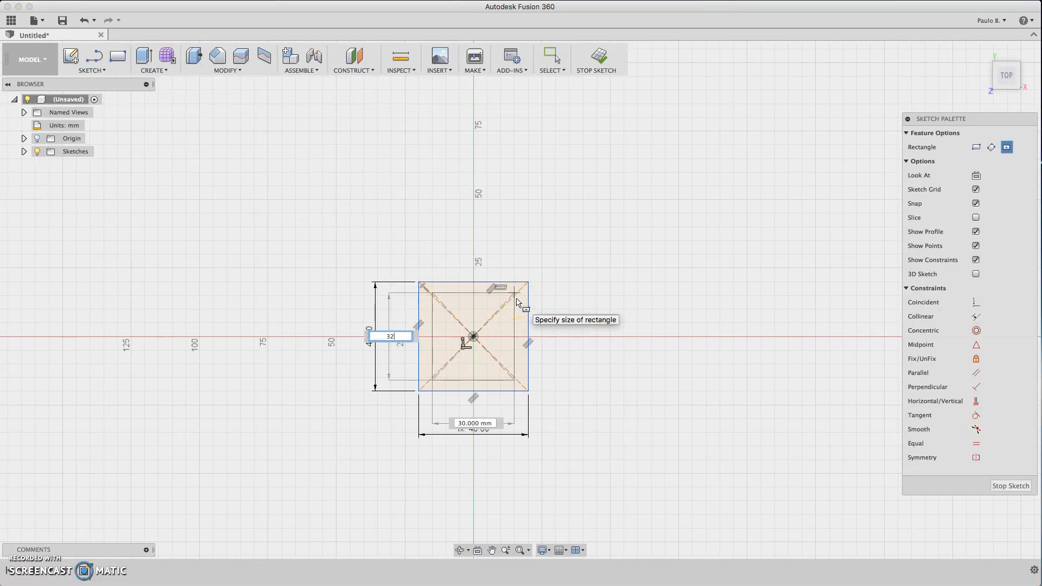
pyautogui.press('Tab')
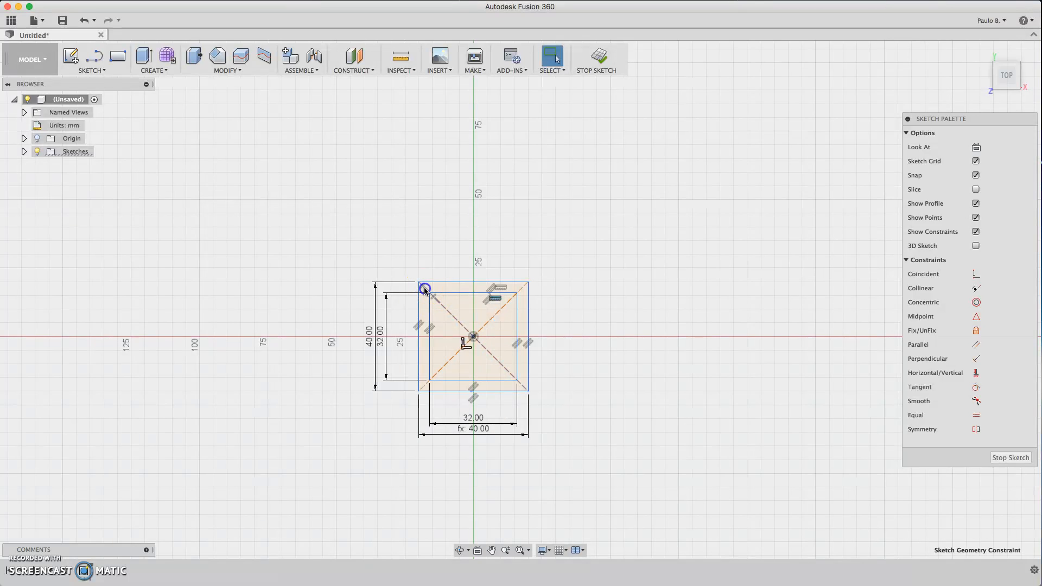
pyautogui.click(512, 392)
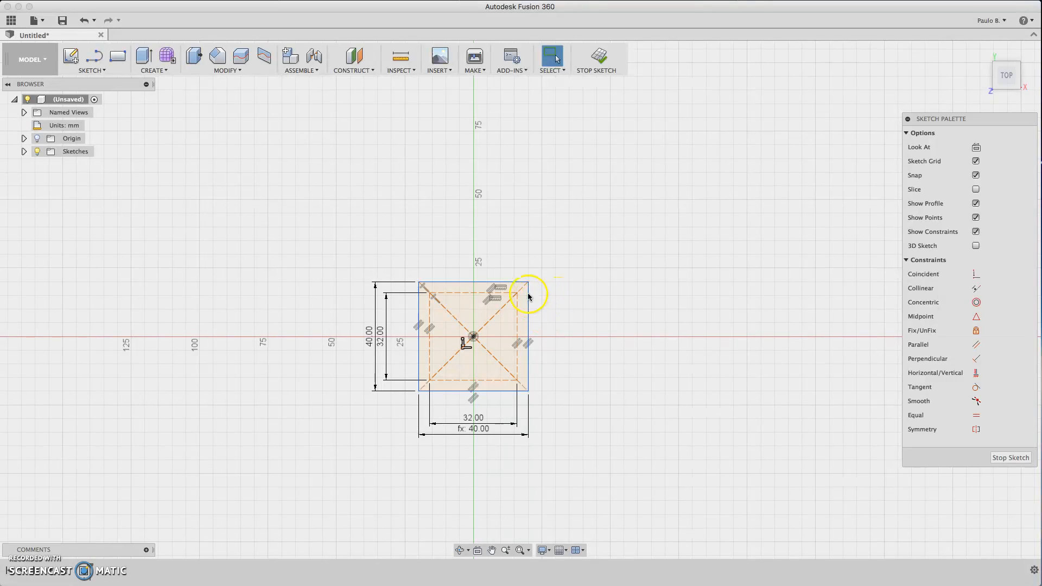
# Place 3.5 mm diameter circles on the inner square's corners, including top-left
pyautogui.click(518, 292)
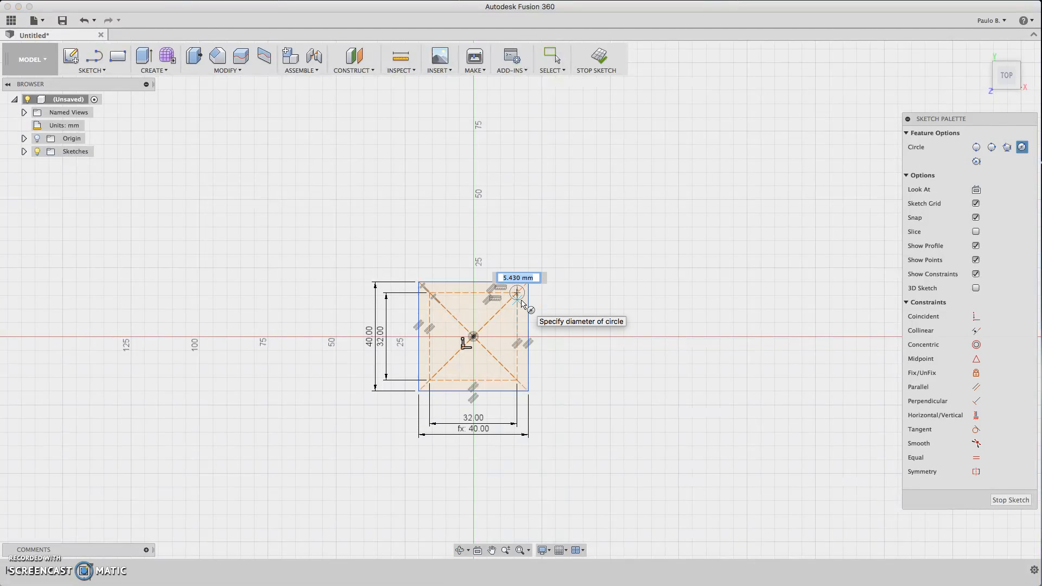
pyautogui.write('3.5')
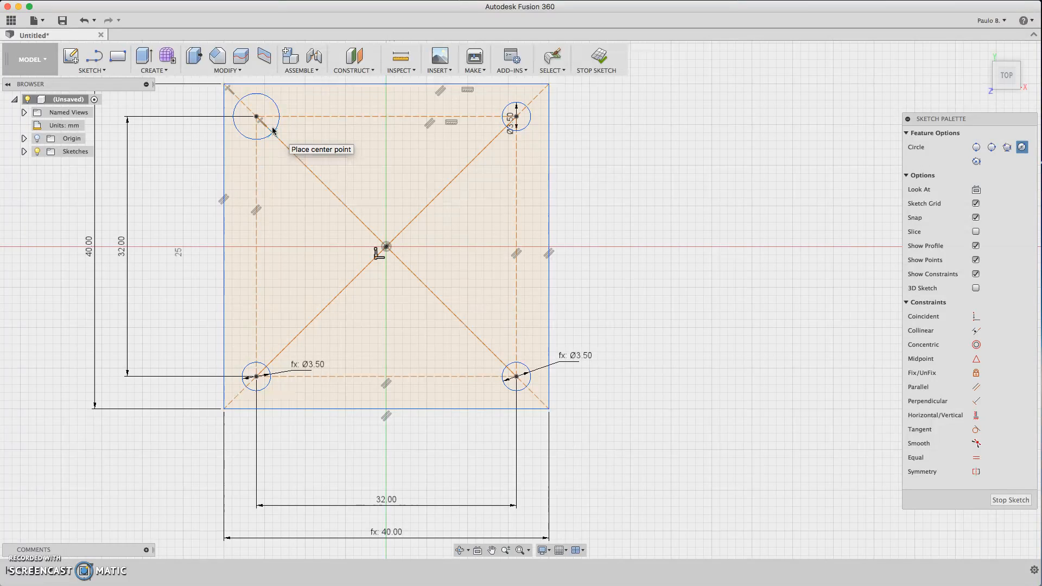
pyautogui.click(257, 117)
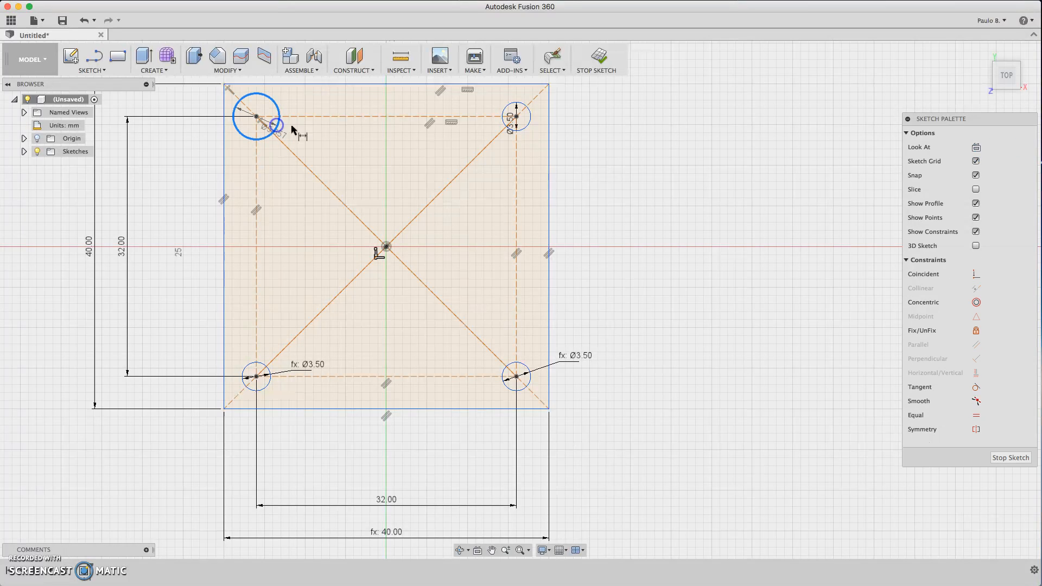
pyautogui.click(272, 128)
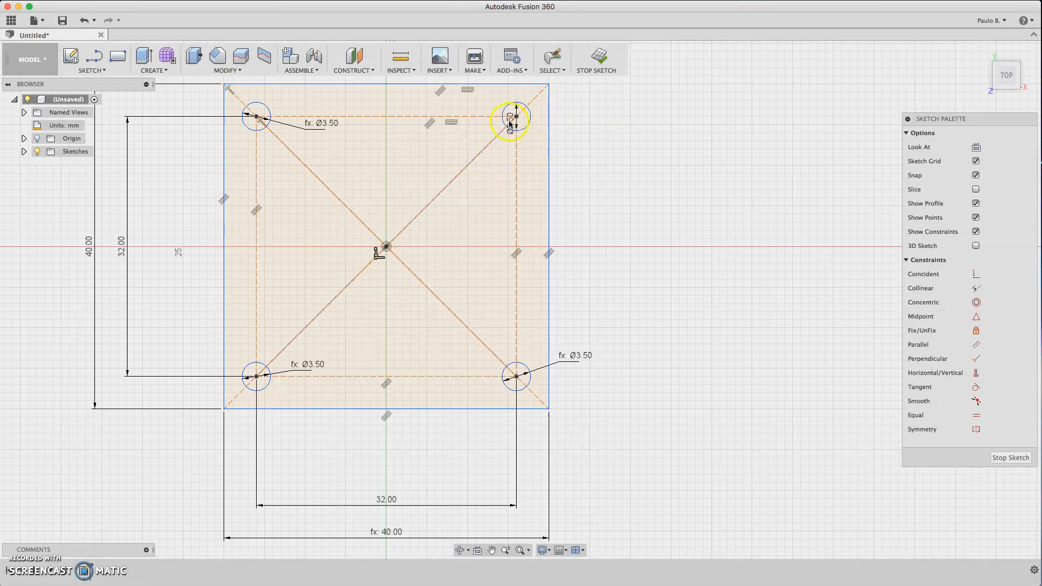
# Correct the top-right corner hole's diameter dimension
pyautogui.click(515, 117)
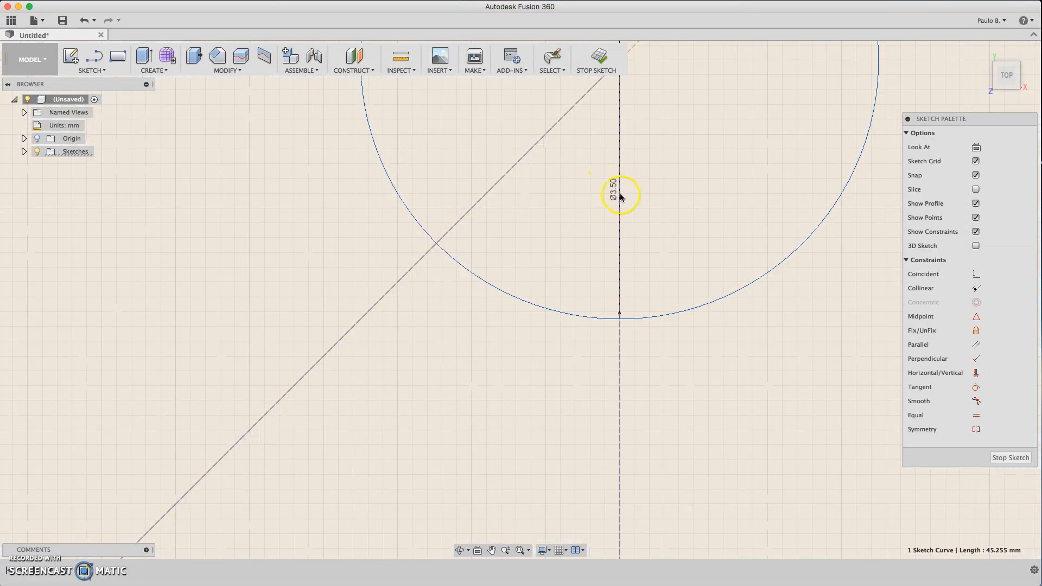
pyautogui.click(619, 185)
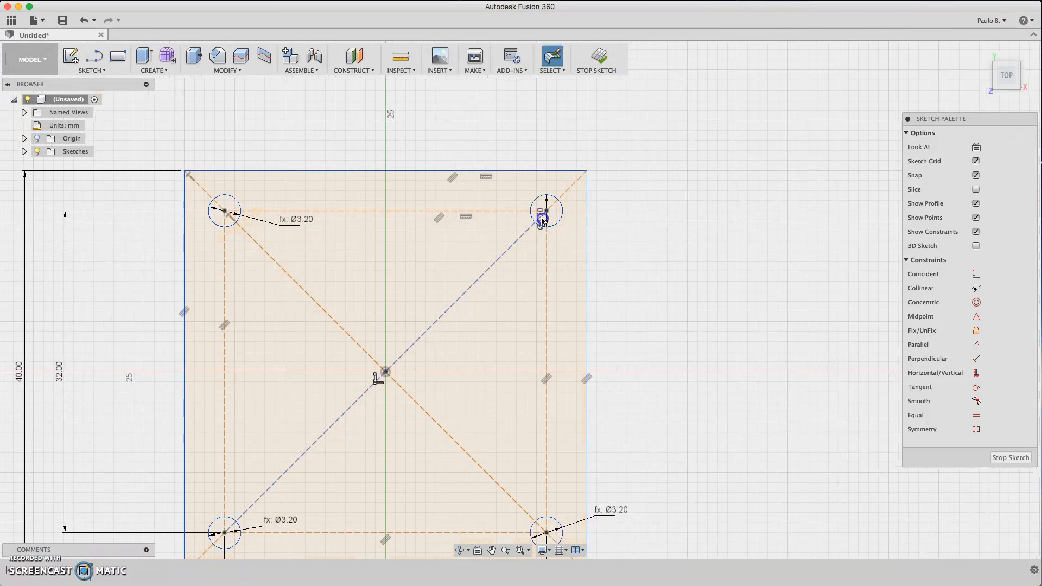
pyautogui.click(544, 211)
pyautogui.write('3')
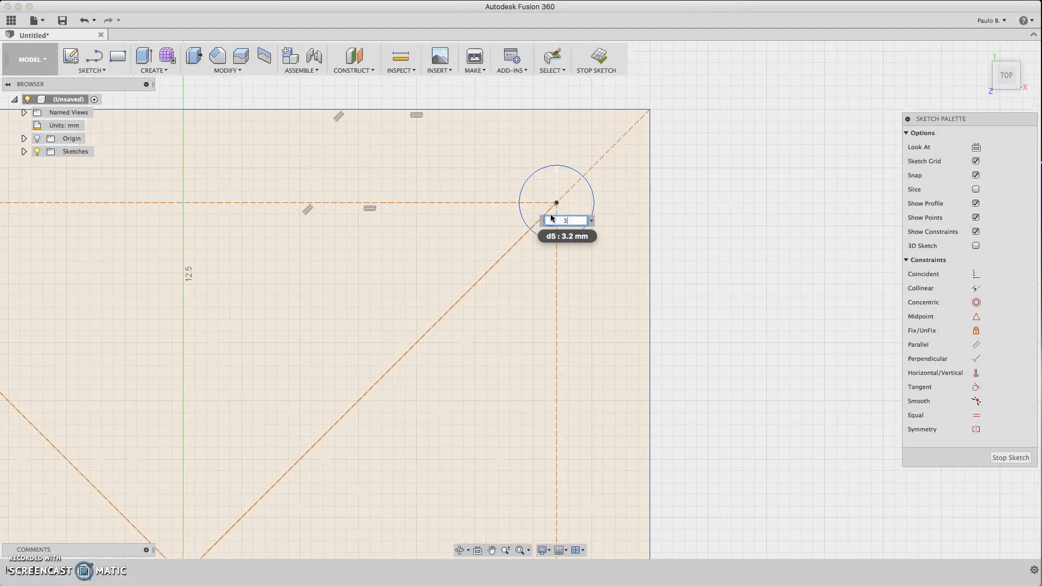
pyautogui.press('Return')
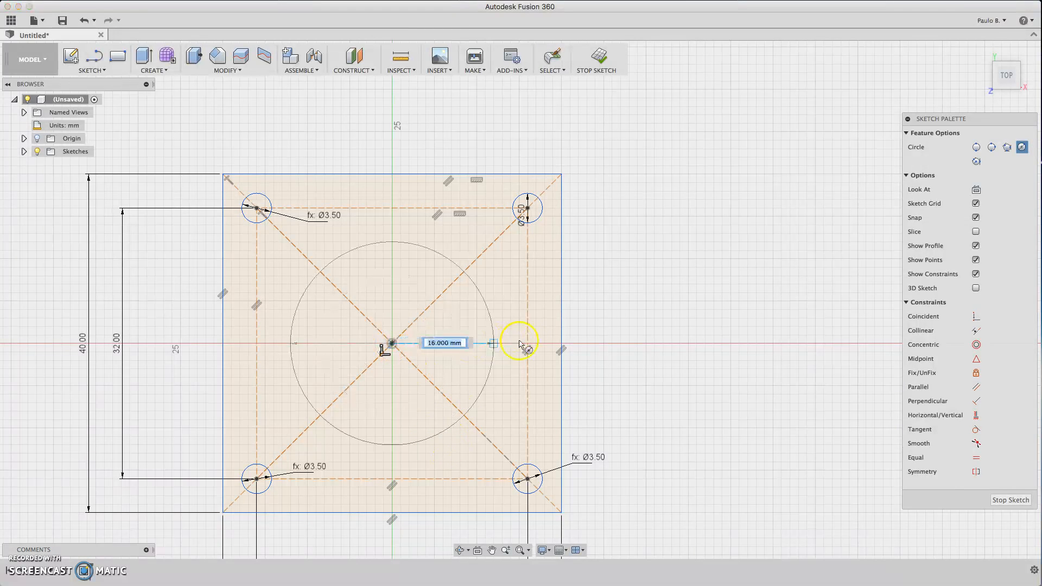
# Draw a 38 mm circle and a 7 mm hub circle centred on the origin
pyautogui.moveTo(521, 342); pyautogui.dragTo(554, 343)
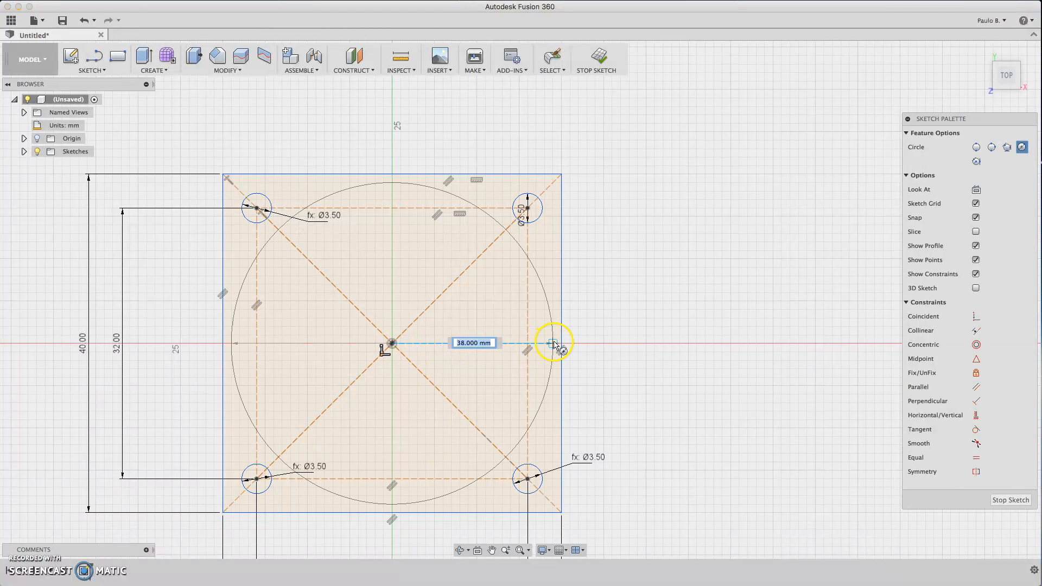
pyautogui.moveTo(555, 344)
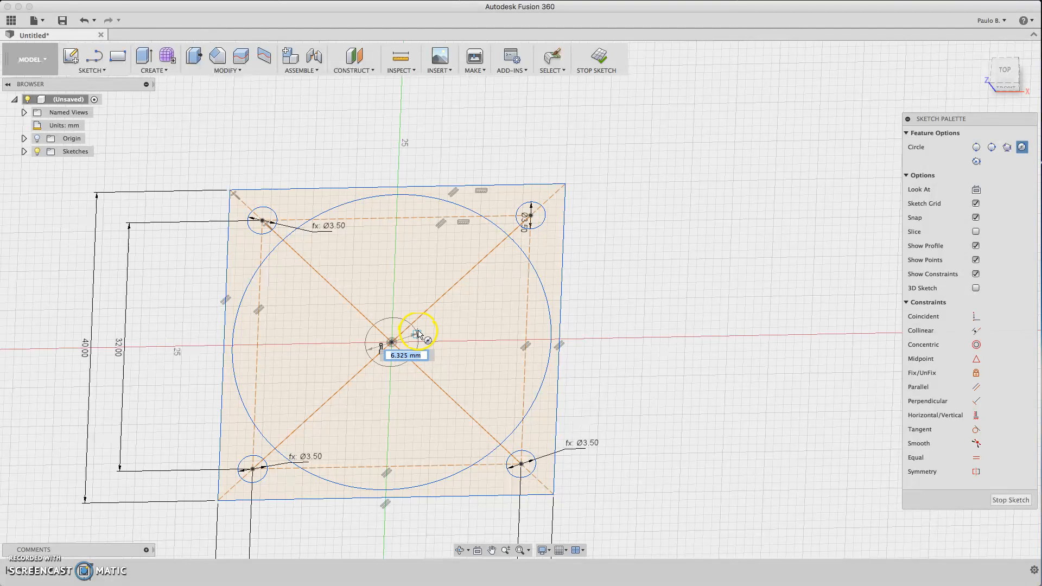
pyautogui.moveTo(423, 322); pyautogui.dragTo(415, 332)
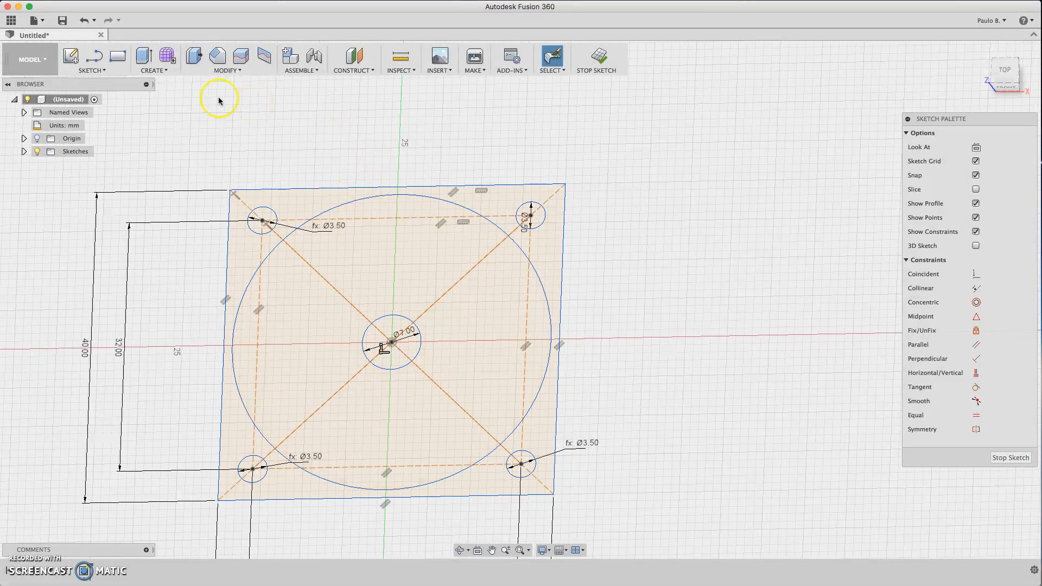
pyautogui.click(92, 59)
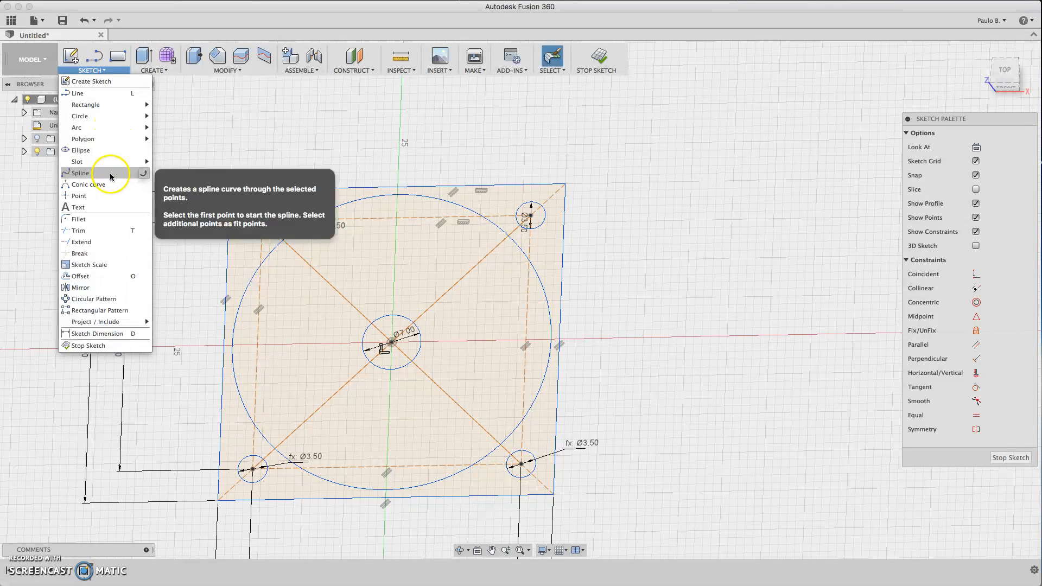
# Begin a spline blade curve starting on the outer 38 mm circle
pyautogui.click(77, 173)
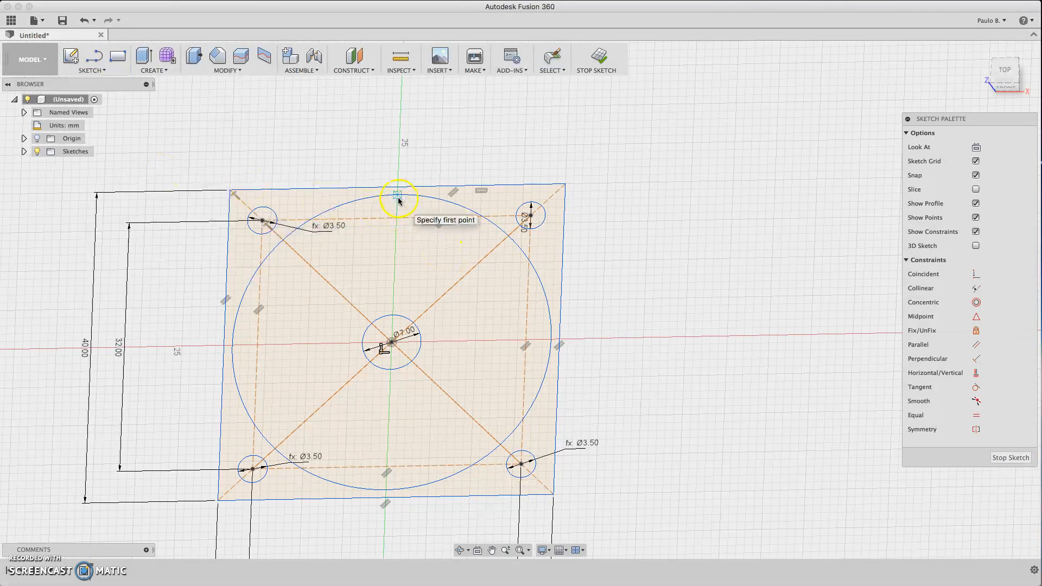
pyautogui.click(397, 195)
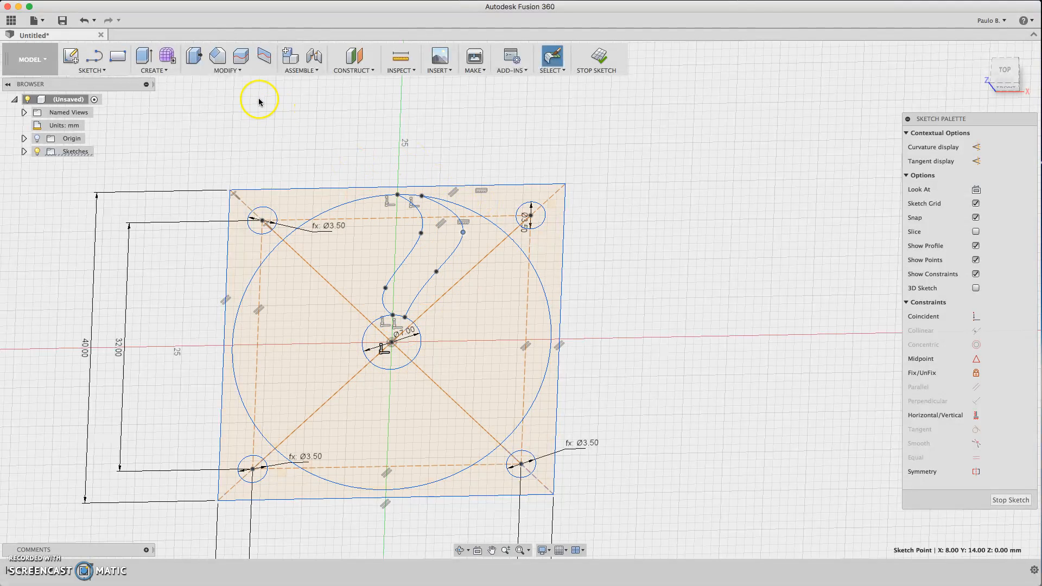
pyautogui.click(226, 59)
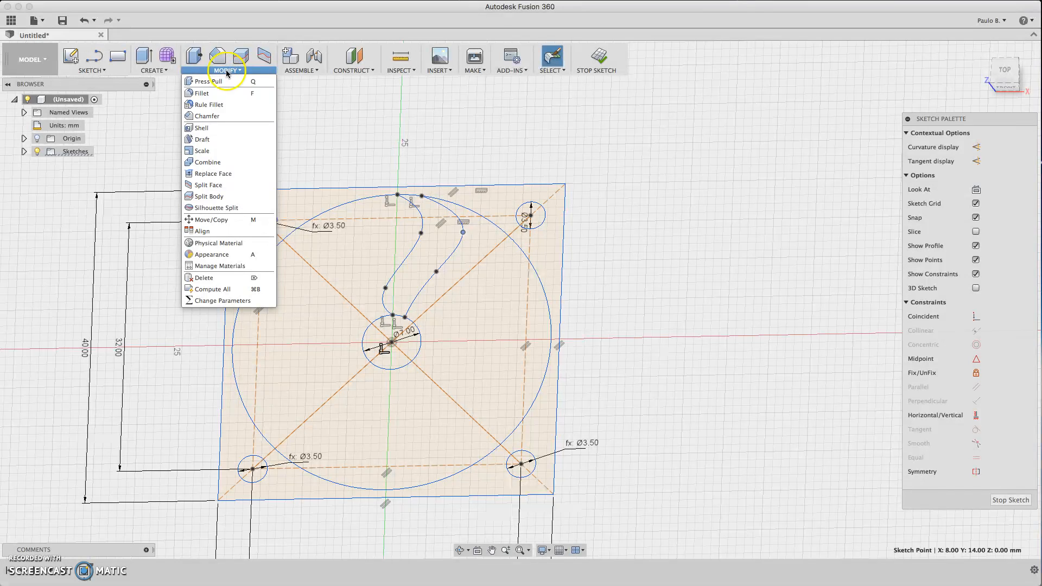
pyautogui.click(154, 59)
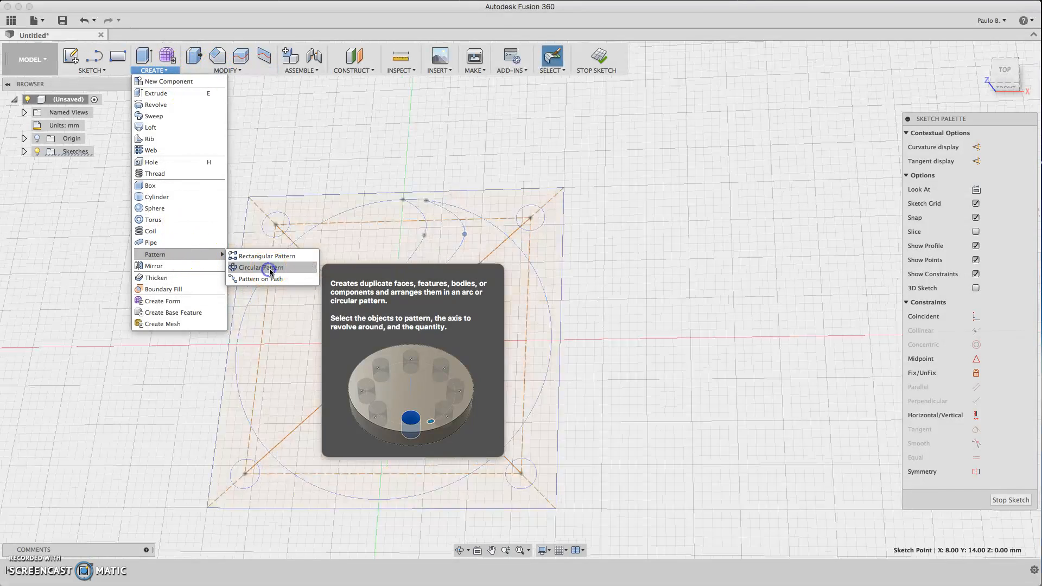
pyautogui.click(260, 267)
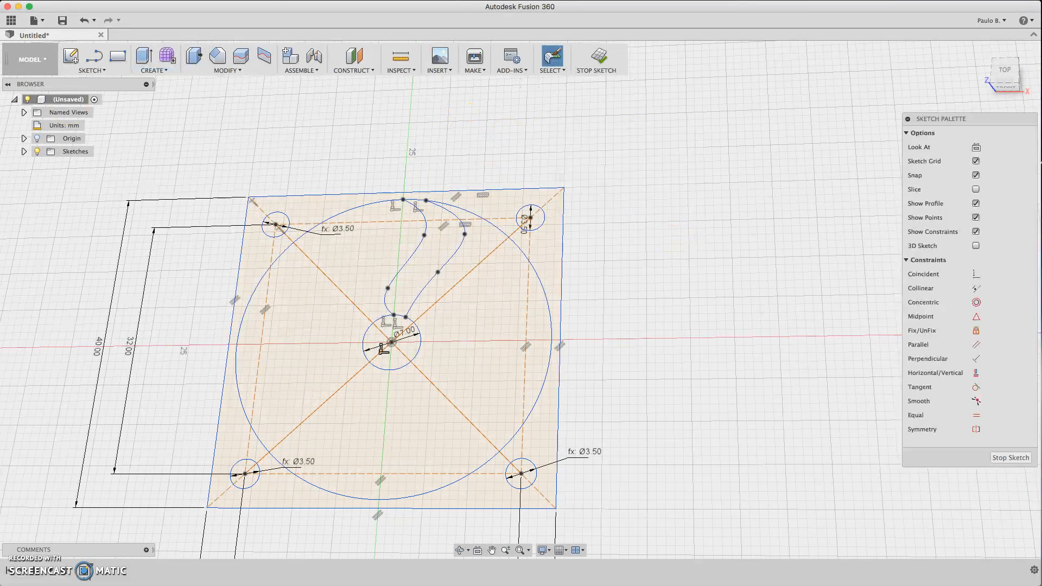
pyautogui.click(91, 60)
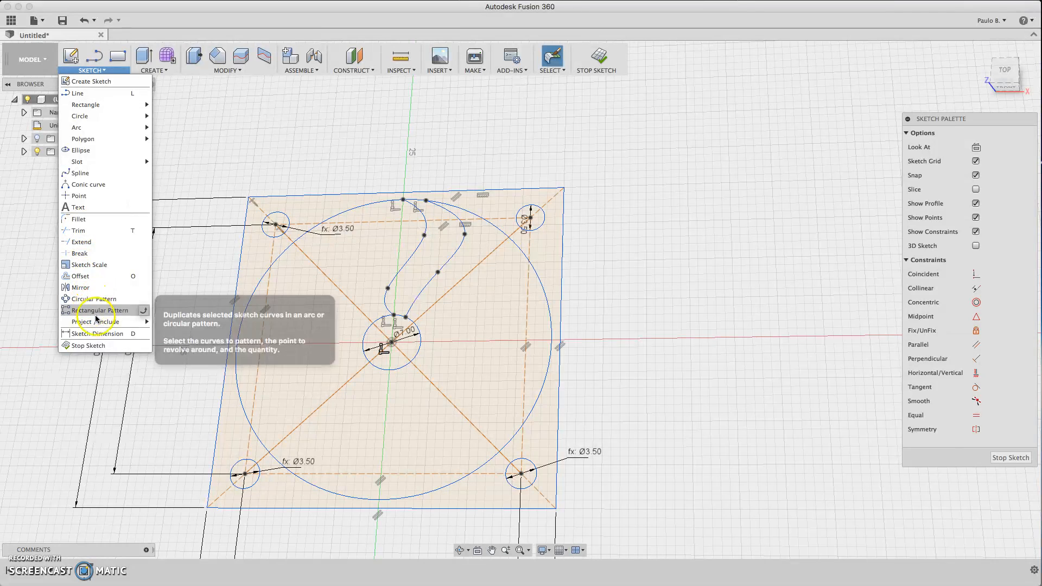
# Circular-pattern the two blade curves around the hub centre with quantity 7
pyautogui.click(89, 298)
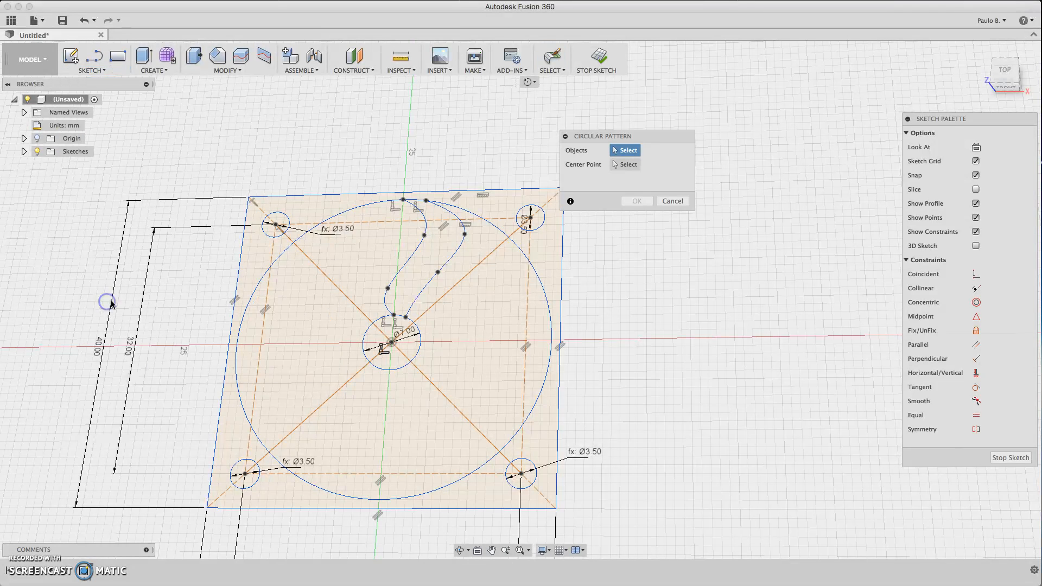
pyautogui.click(422, 223)
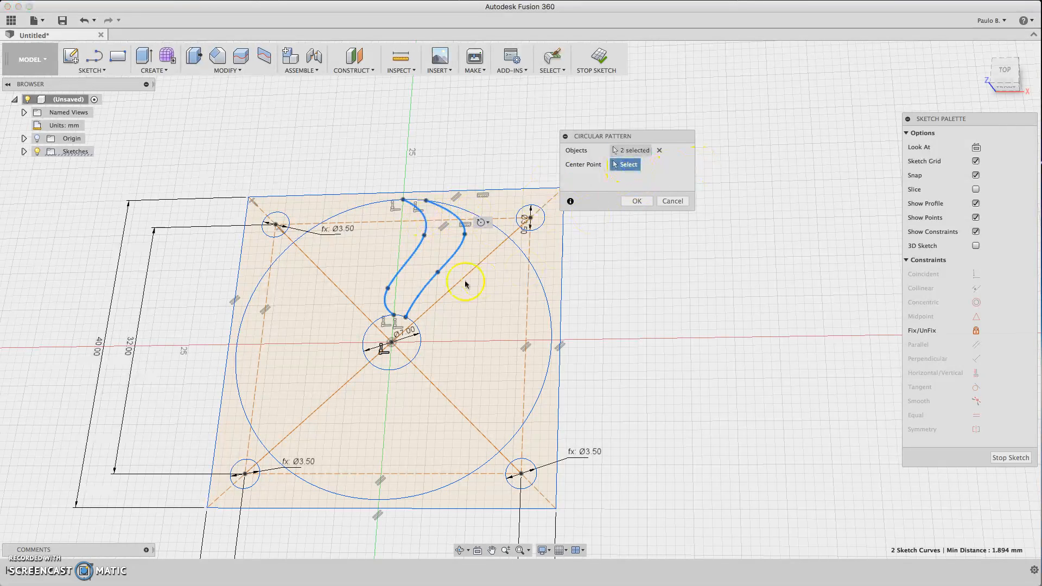
pyautogui.click(390, 343)
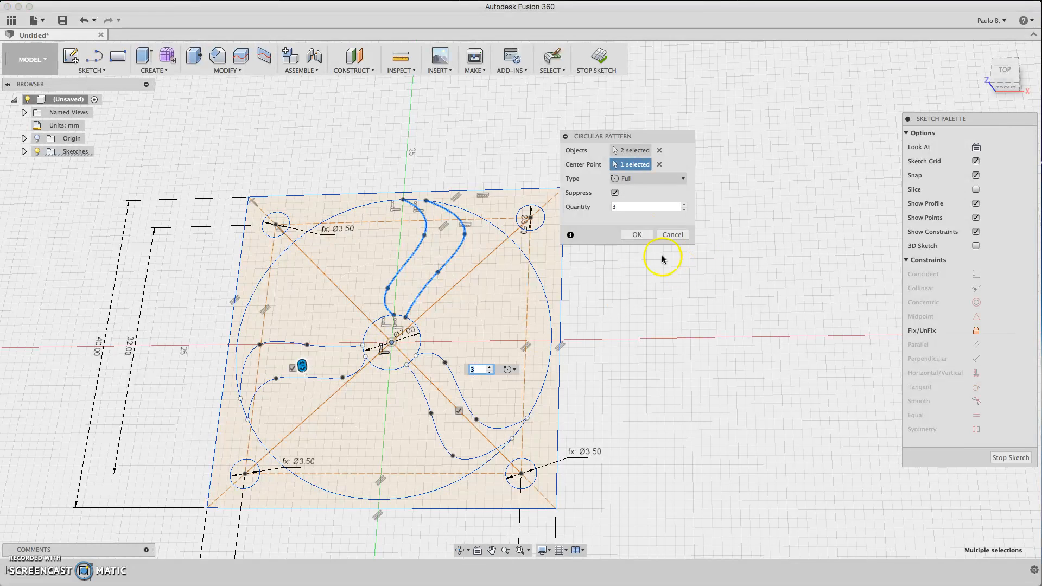
pyautogui.click(645, 206)
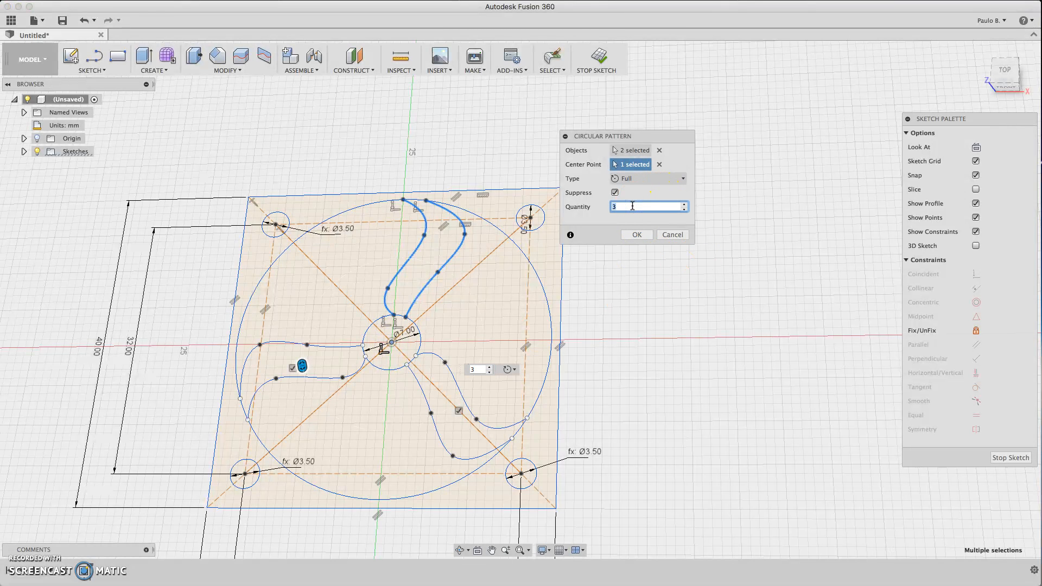
pyautogui.write('5')
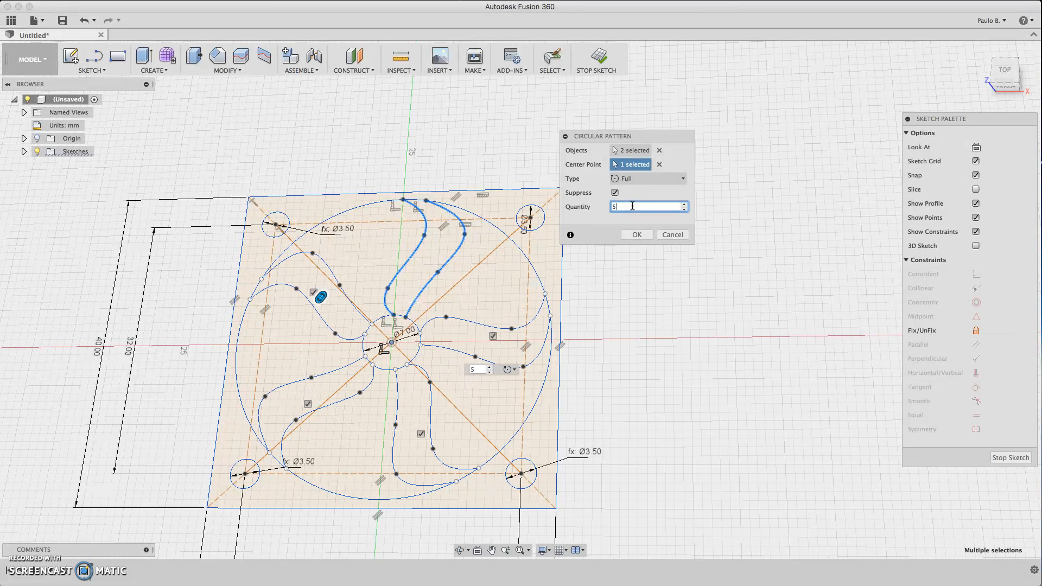
pyautogui.write('7')
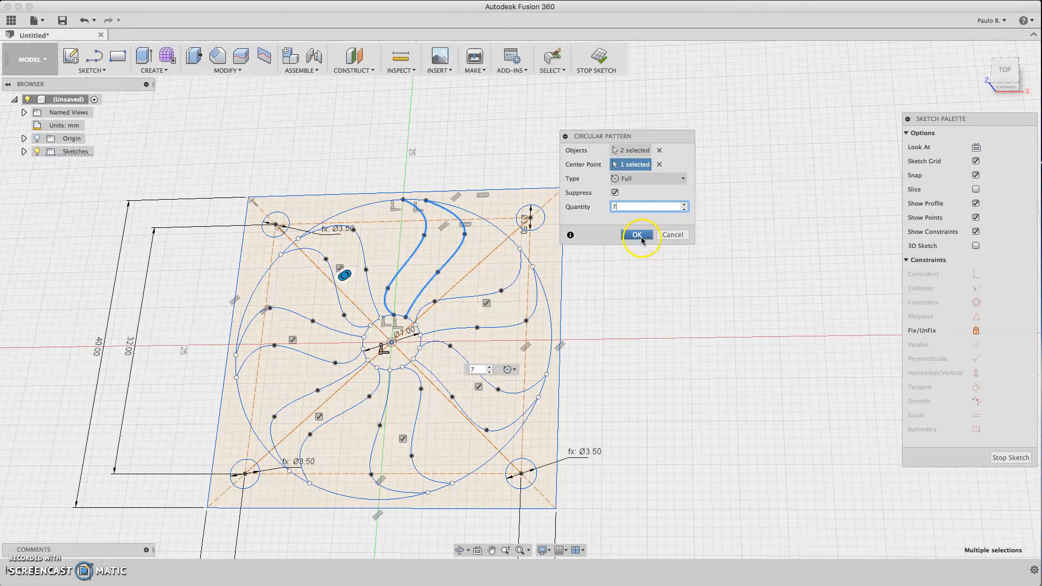
pyautogui.click(636, 234)
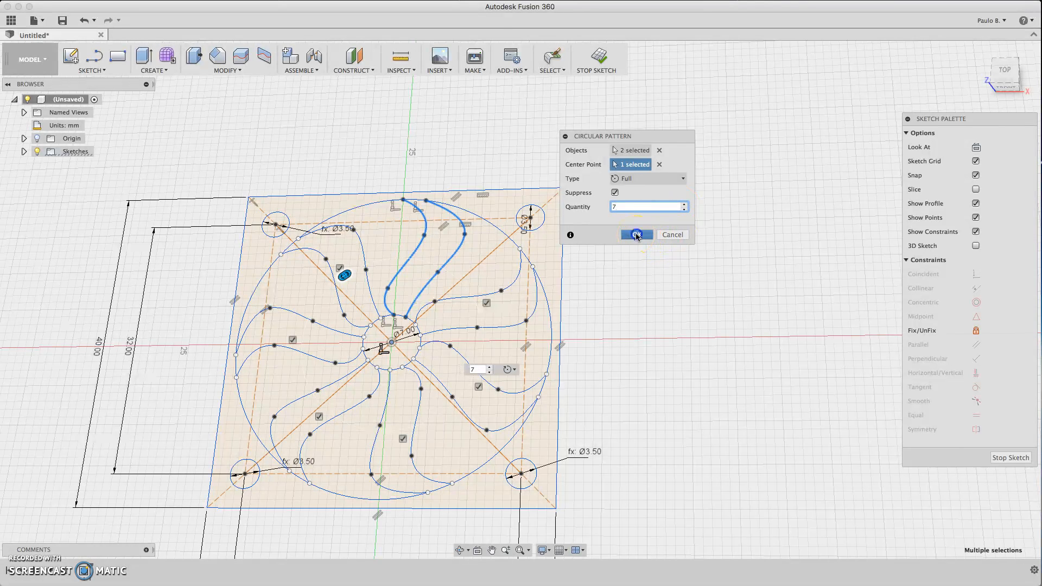
# Confirm the seven-blade pattern and tidy the hub geometry
pyautogui.click(636, 234)
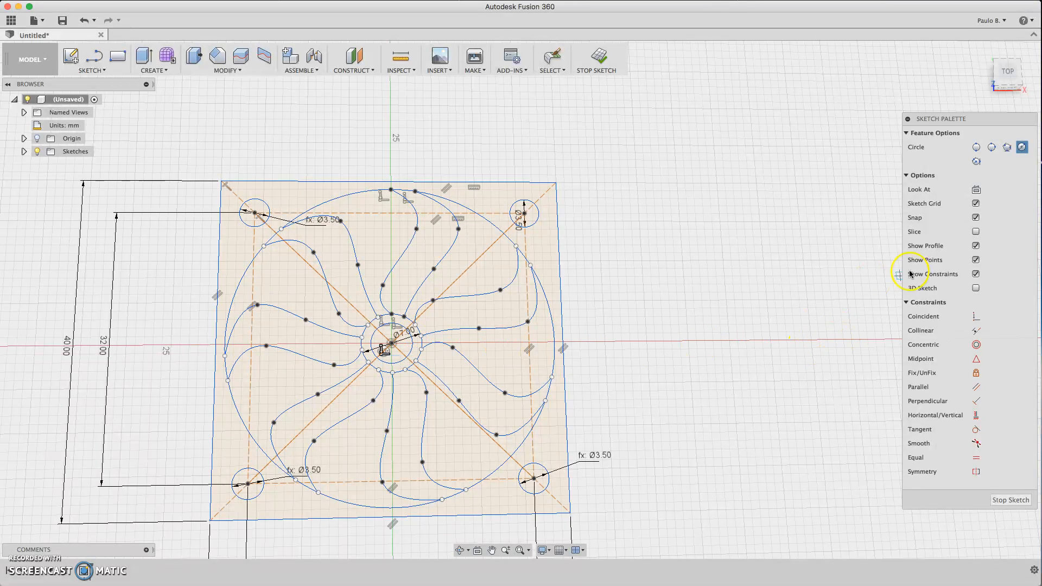
pyautogui.moveTo(575, 266)
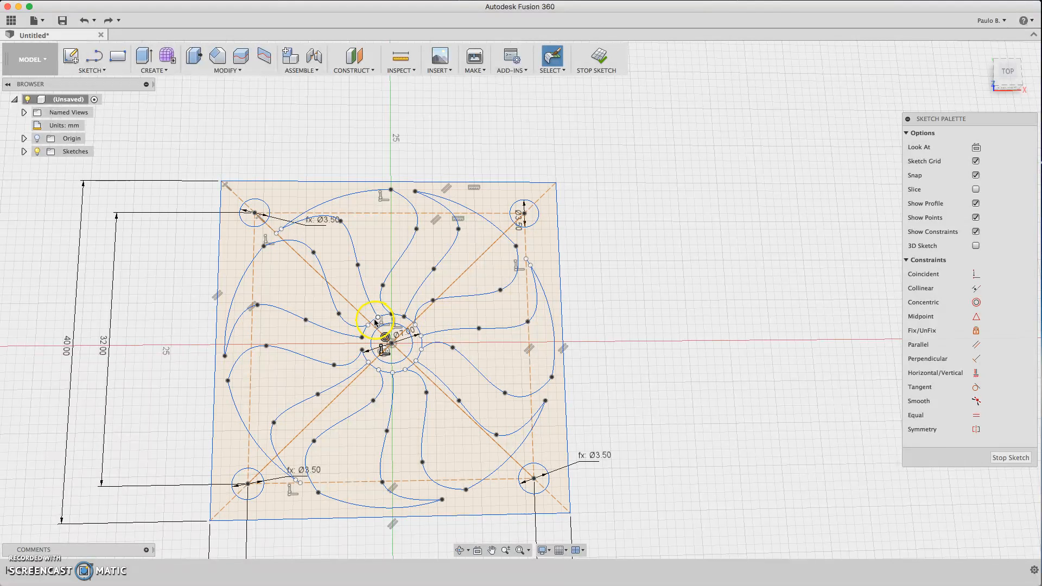
pyautogui.click(391, 334)
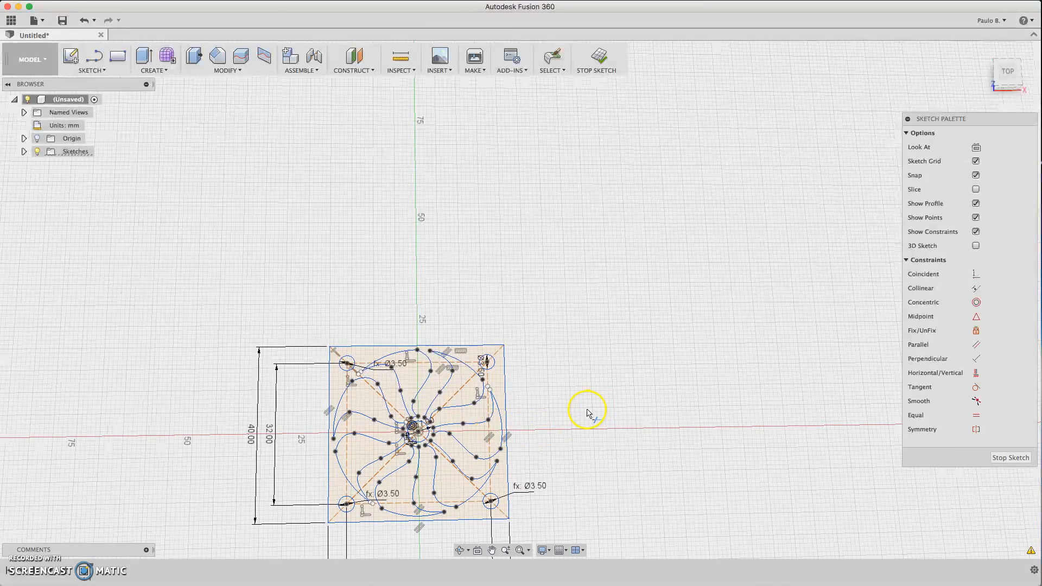
pyautogui.moveTo(603, 350)
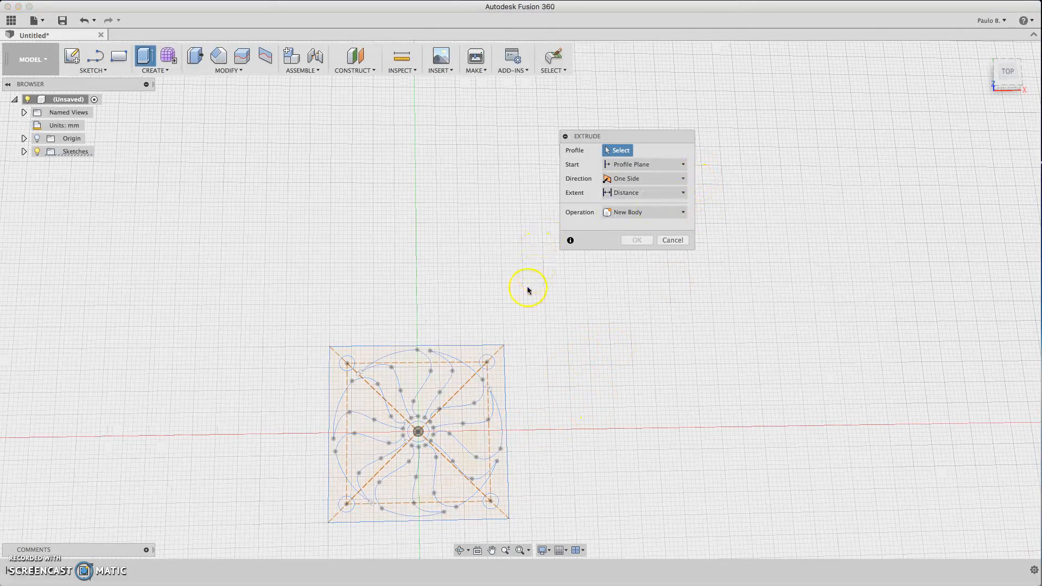
# Select the grille profiles, including blades, hub and corner holes, for extrusion
pyautogui.click(418, 432)
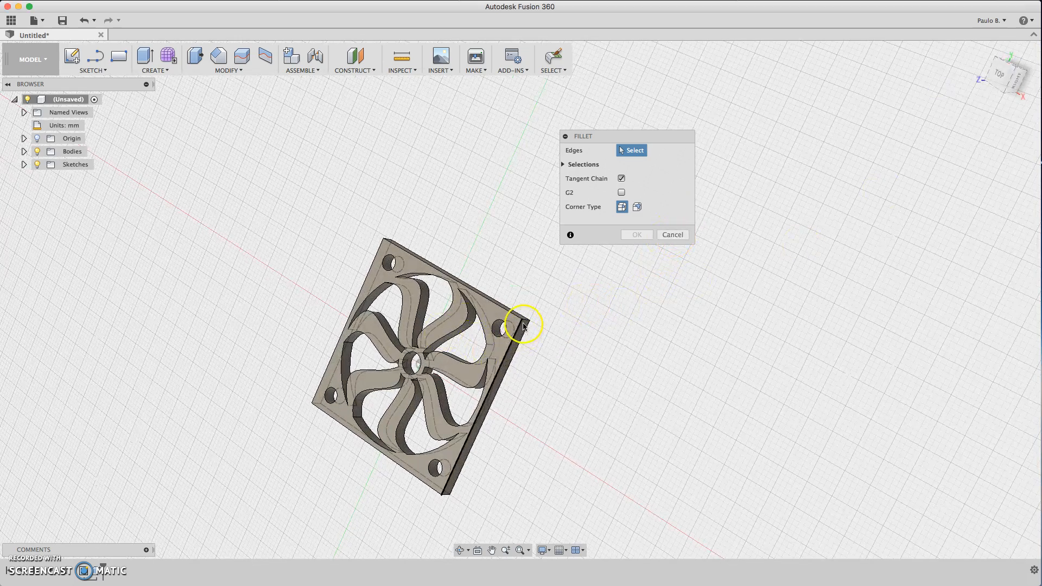
# Edit Sketch1 from the browser and fillet the outer square's top-right corner at 2 mm
pyautogui.click(525, 326)
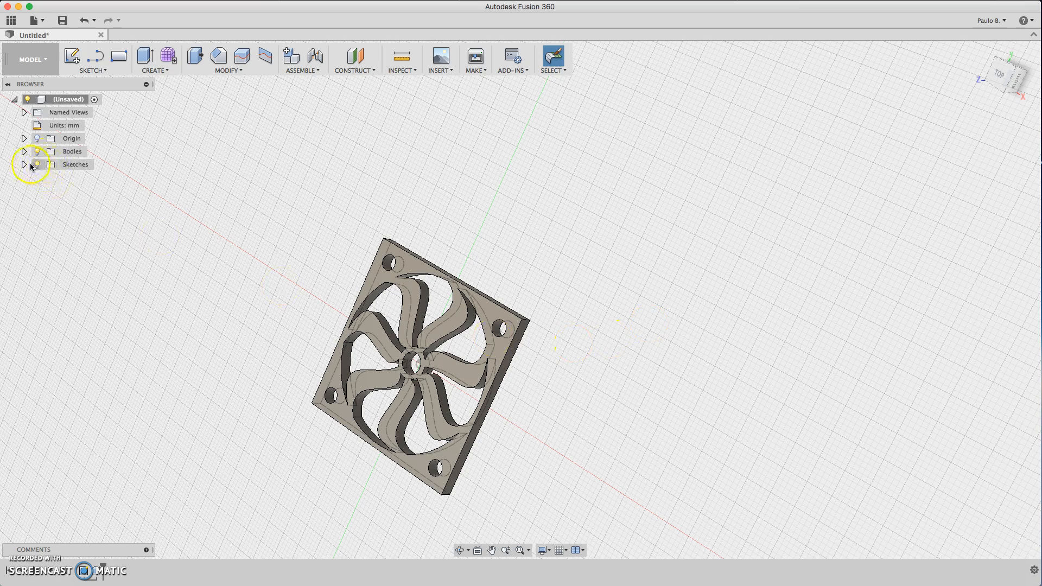
pyautogui.click(24, 164)
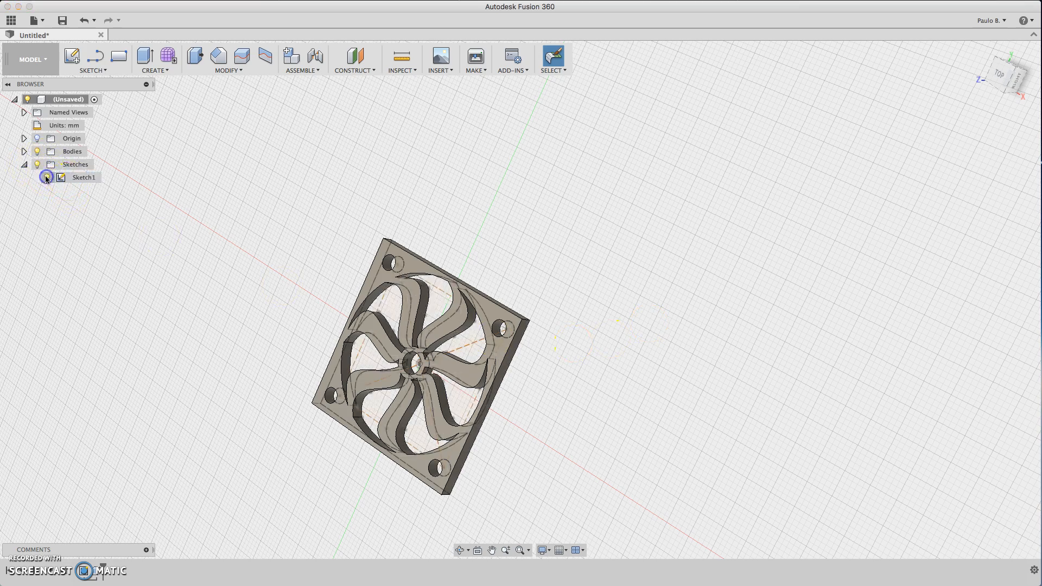
pyautogui.click(46, 177)
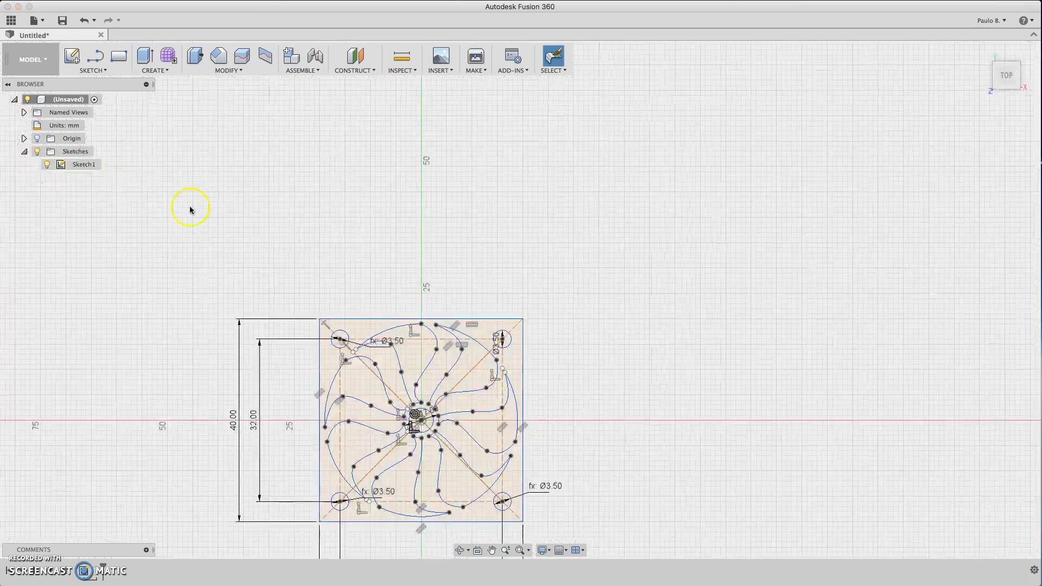
pyautogui.click(93, 59)
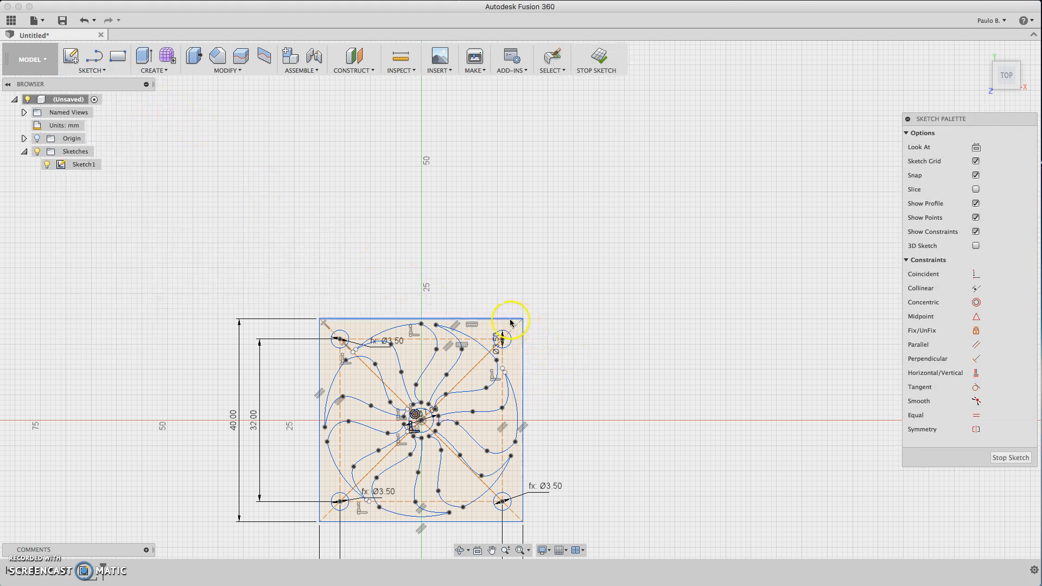
pyautogui.click(518, 325)
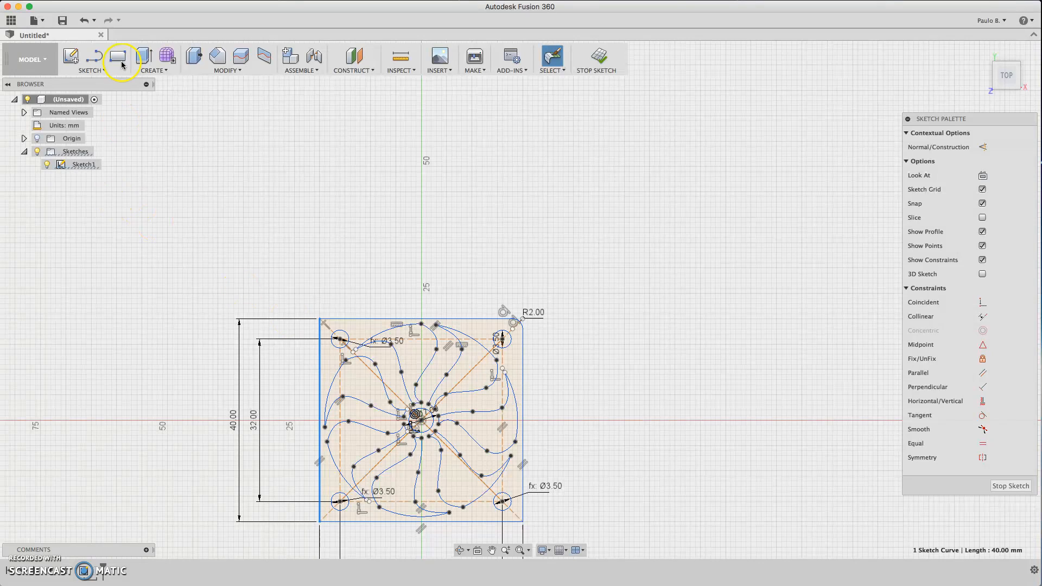
# Fillet the outer square's top-left and bottom-right corners with a 2.00 mm radius
pyautogui.click(90, 59)
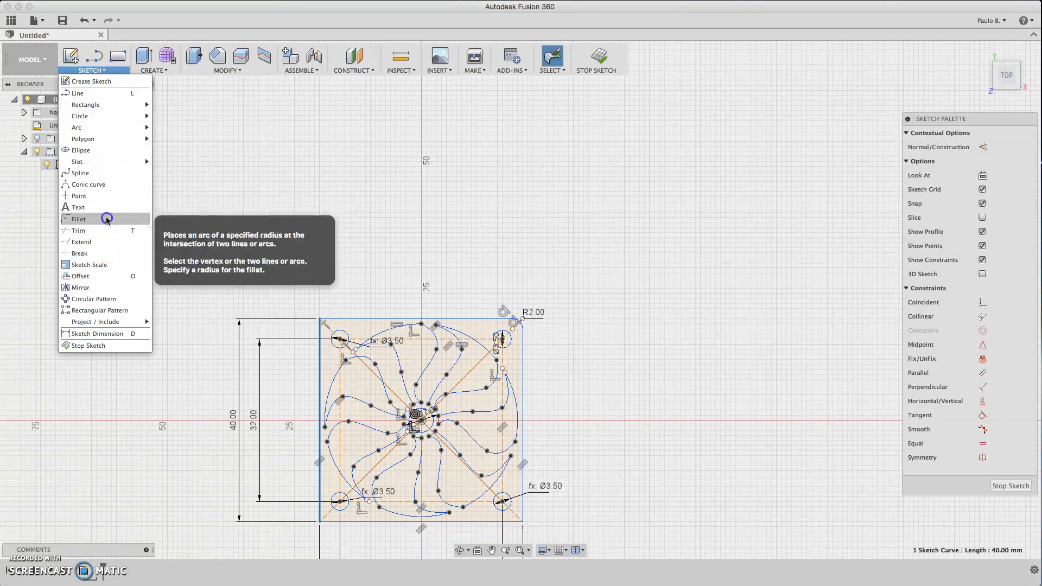
pyautogui.click(78, 219)
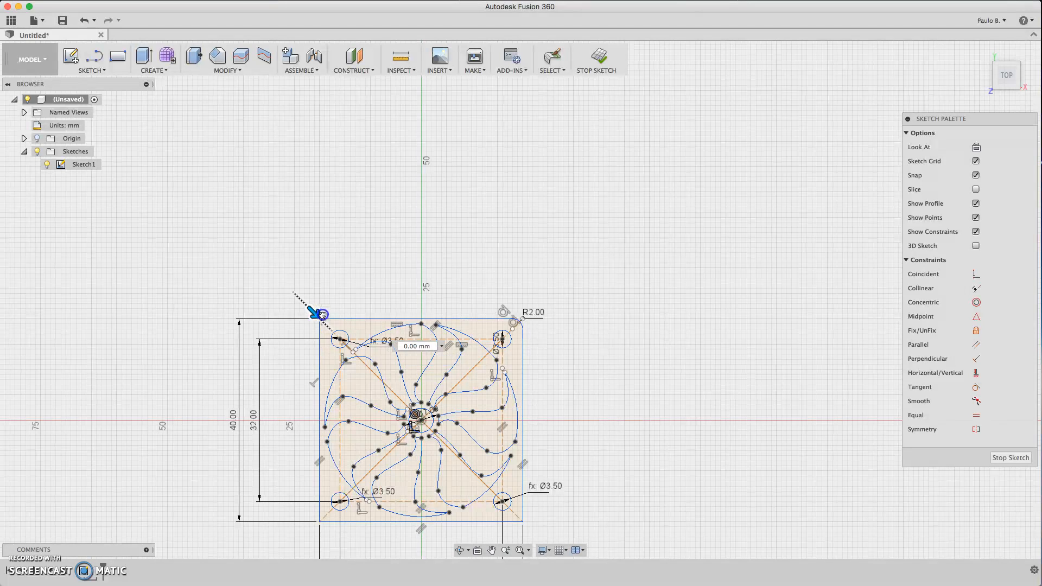
pyautogui.write('2.00')
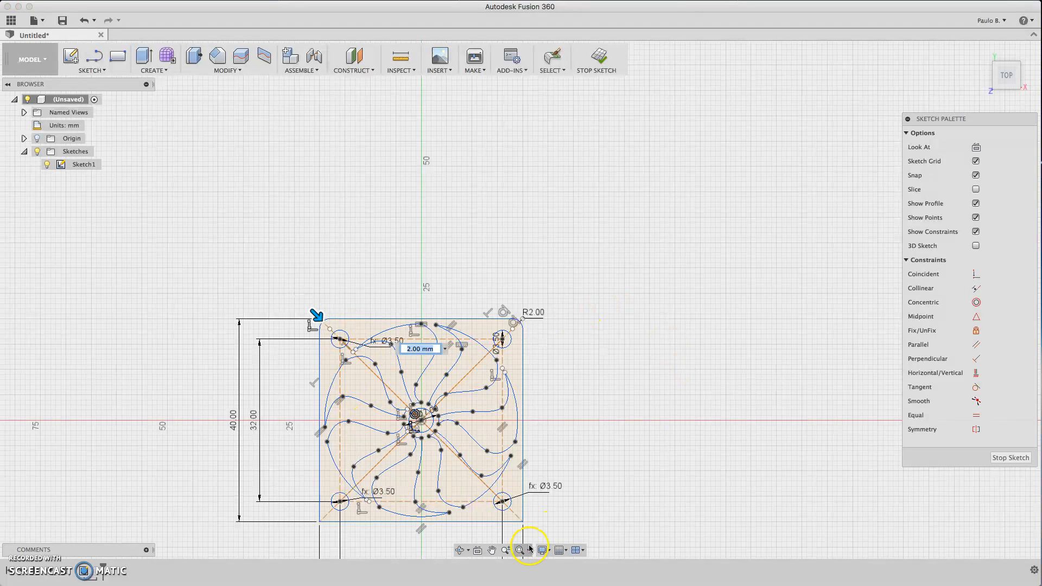
pyautogui.click(508, 499)
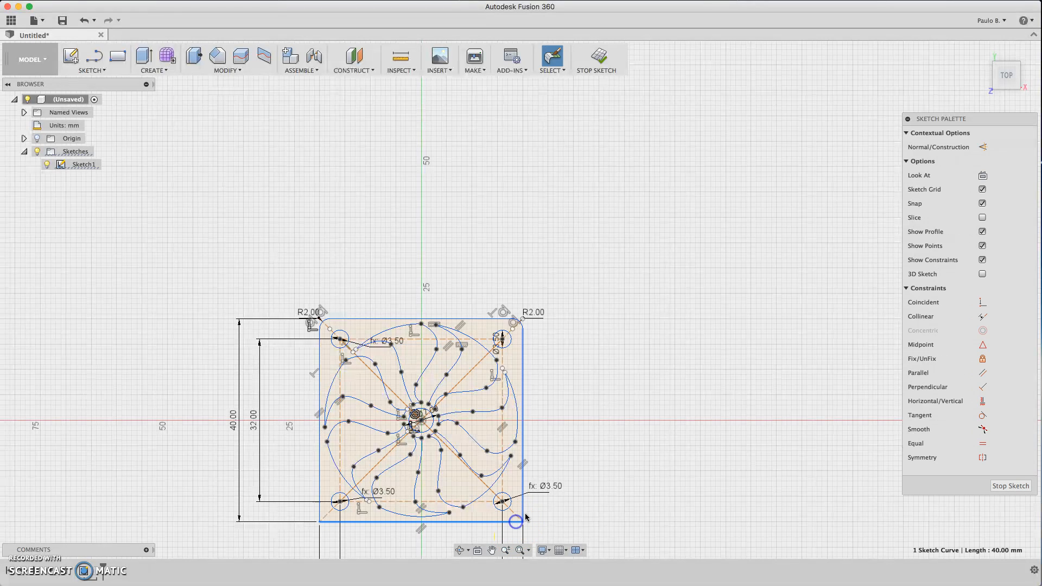
pyautogui.click(92, 59)
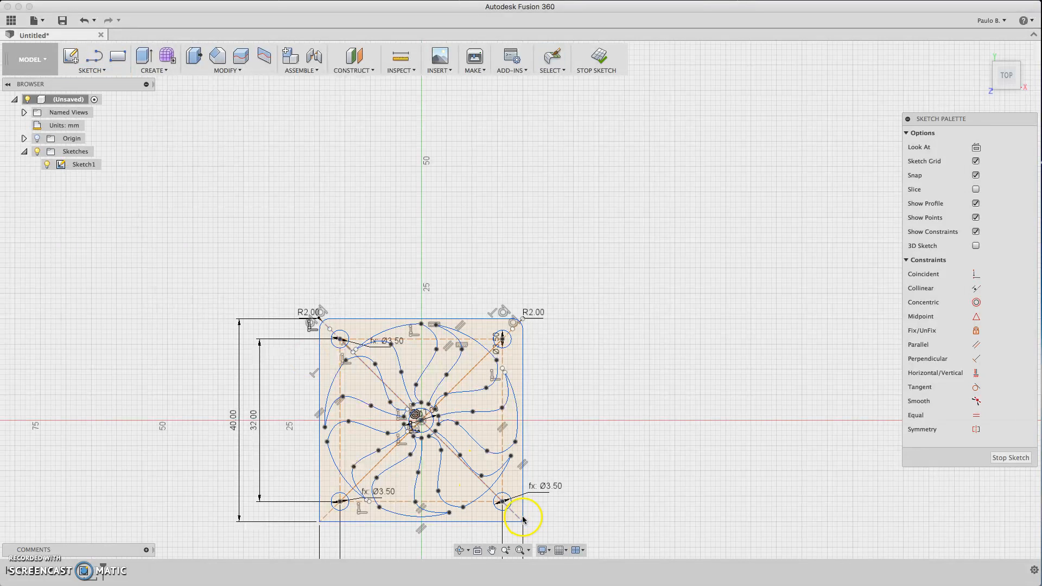
pyautogui.click(503, 500)
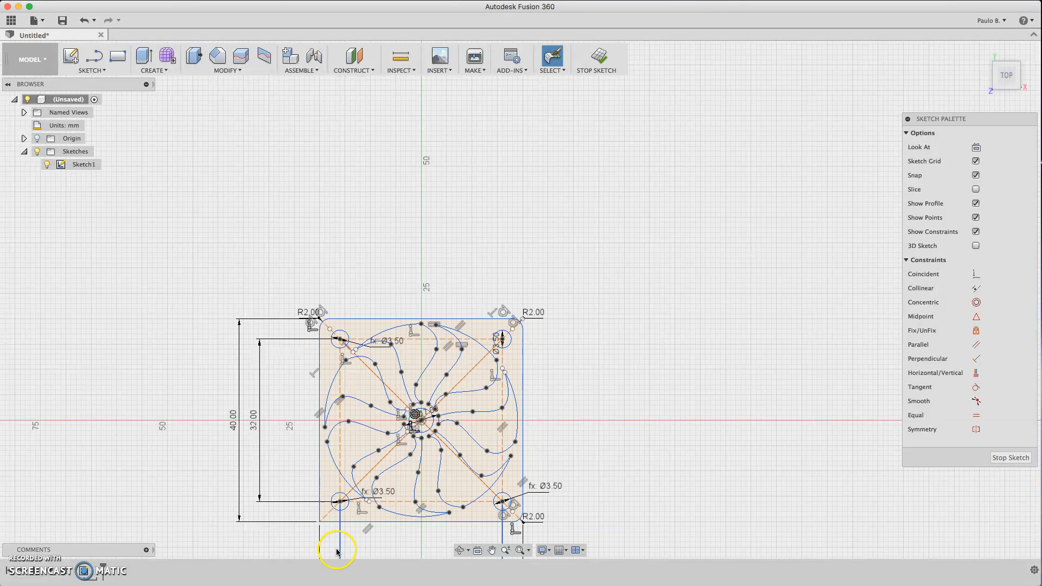
# Fillet the bottom-left outer corner, finish the sketch, and view the grille from the top
pyautogui.click(92, 71)
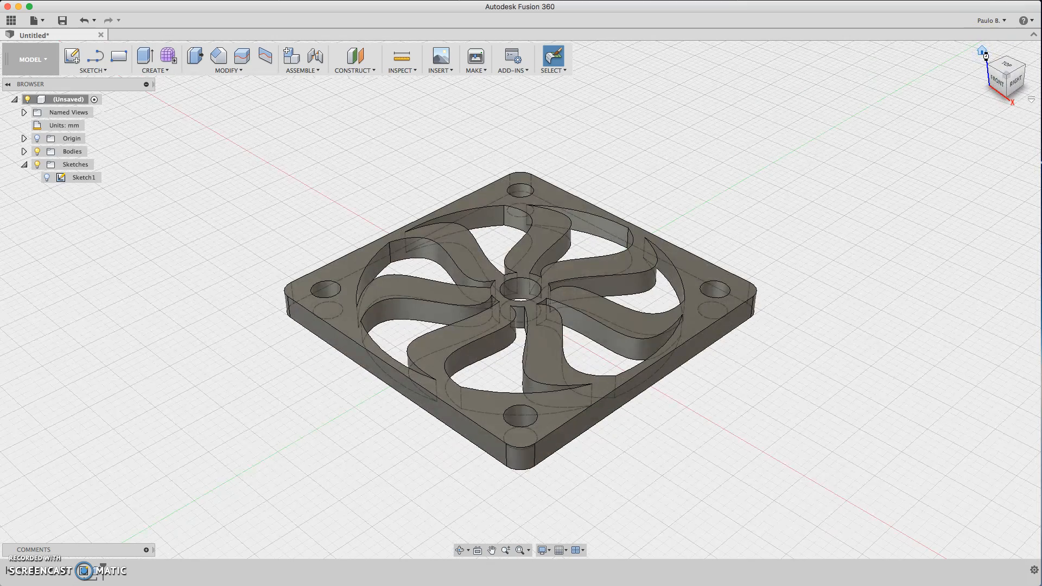
pyautogui.moveTo(995, 59)
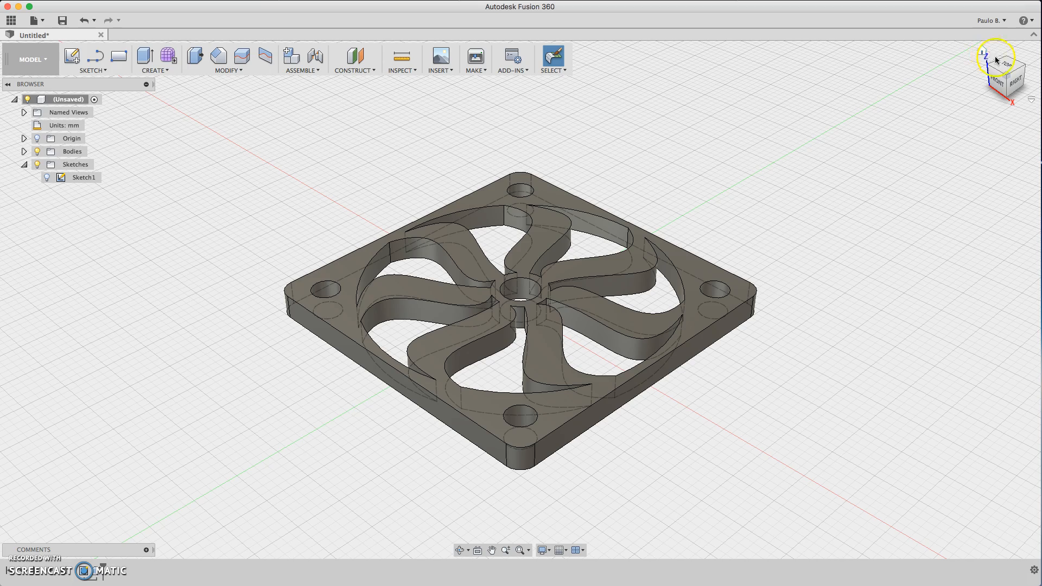
pyautogui.moveTo(995, 60); pyautogui.dragTo(993, 66)
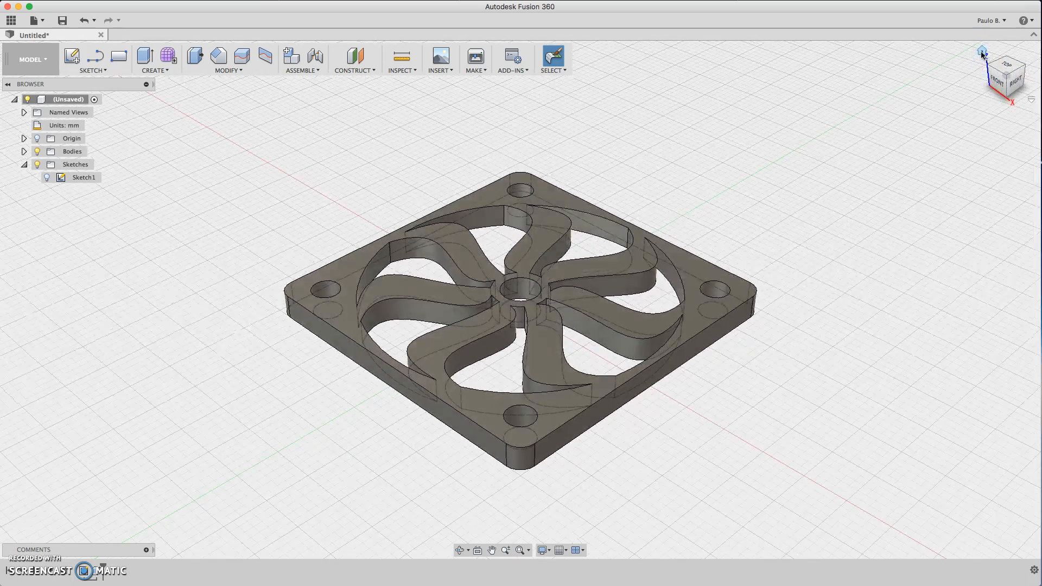
pyautogui.click(1007, 67)
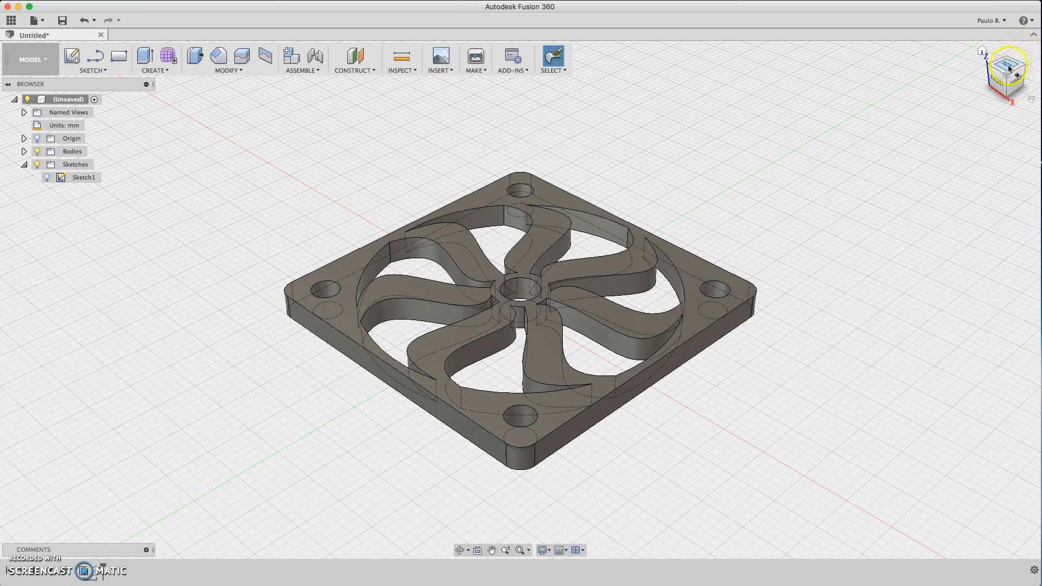
pyautogui.click(1007, 63)
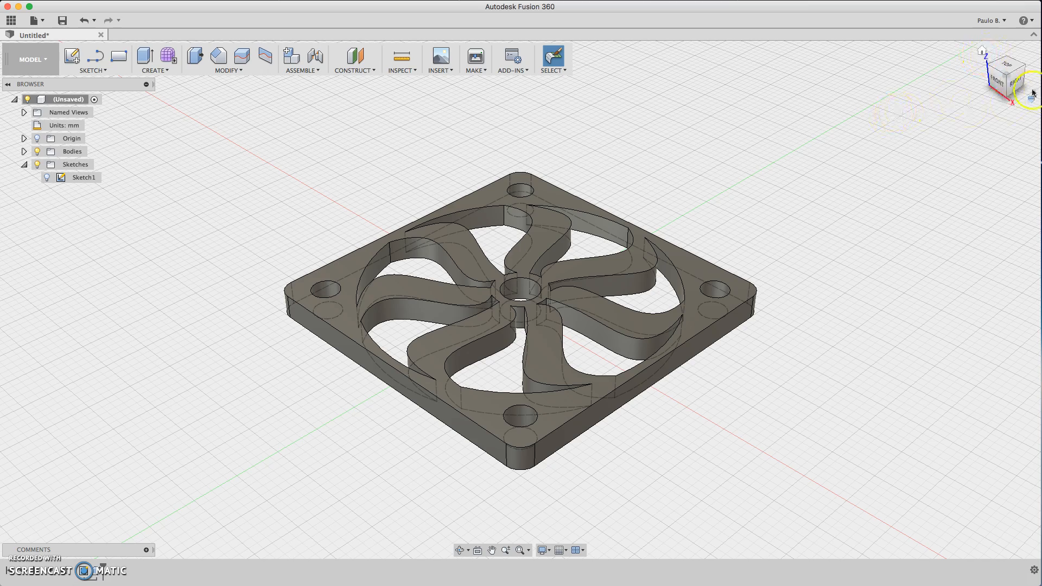
pyautogui.click(1007, 77)
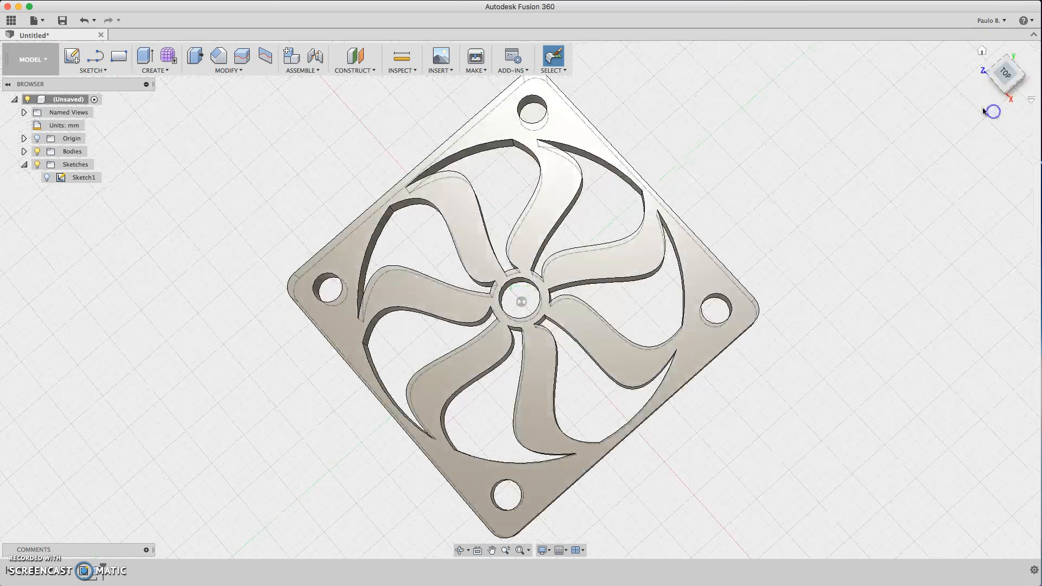